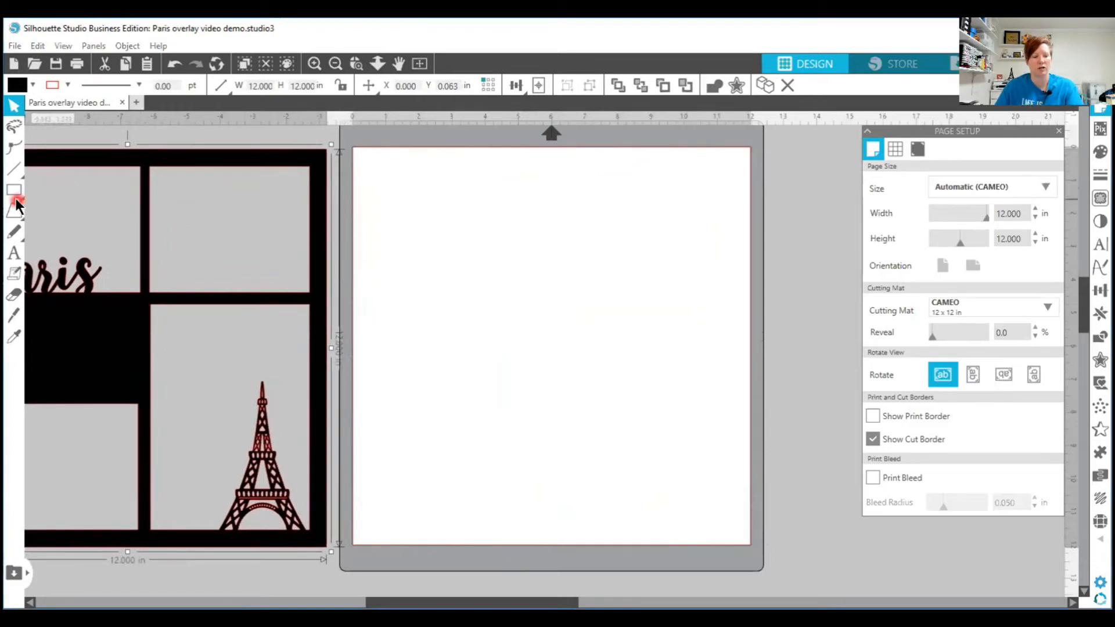
- Draw a 12 by 12 inch rectangle, centre it on the page, and check the page width
{"action": "left_click", "coordinate": [14, 190]}
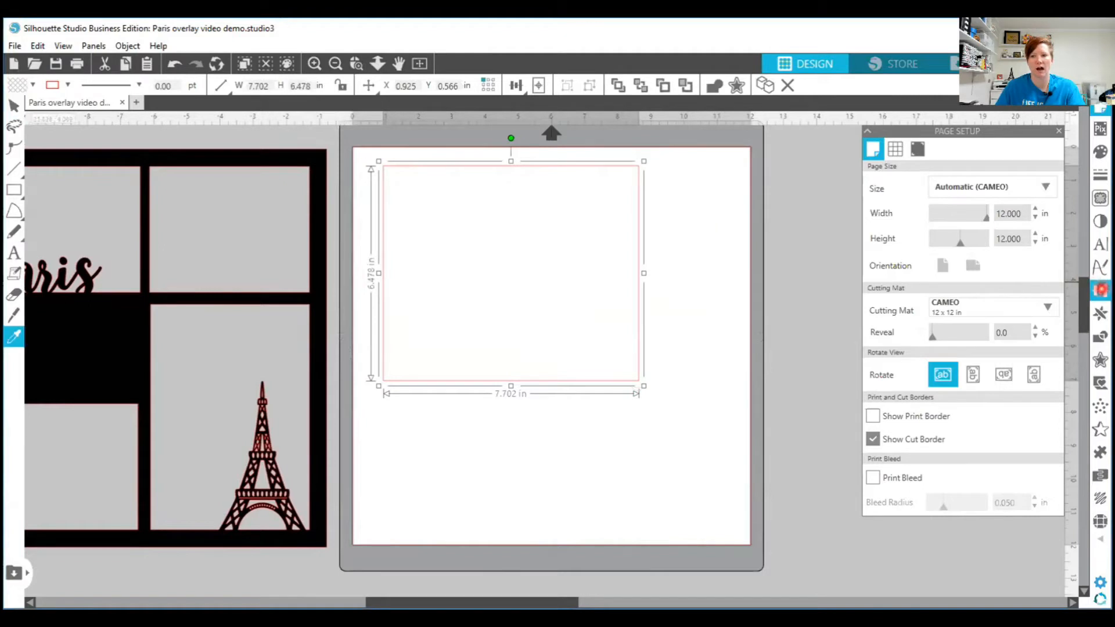
{"action": "mouse_move", "coordinate": [1095, 290]}
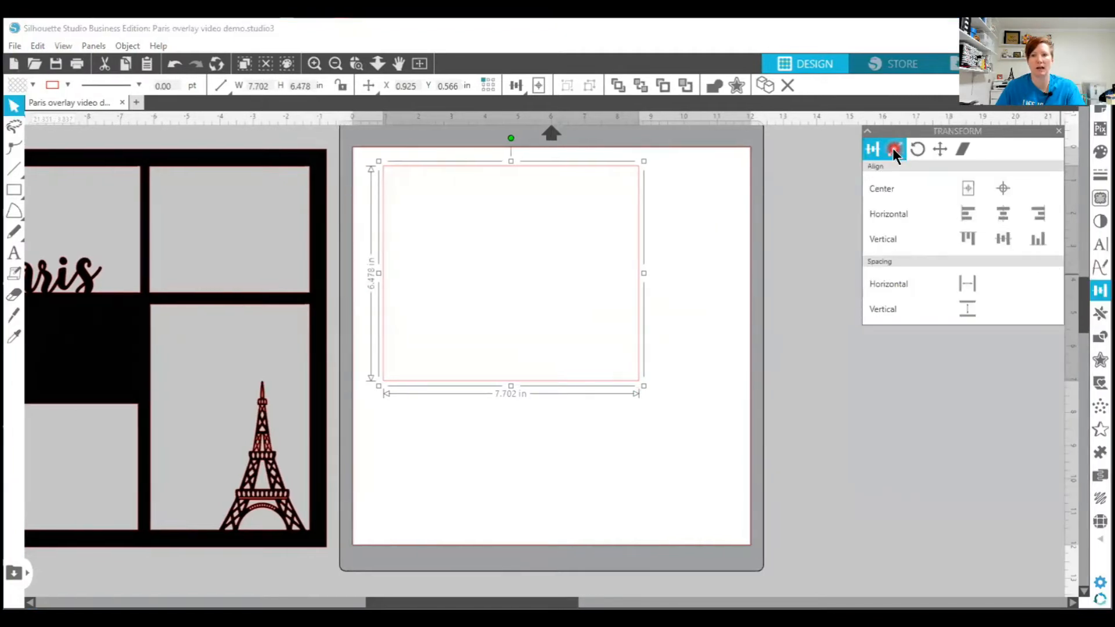
{"action": "left_click", "coordinate": [894, 149]}
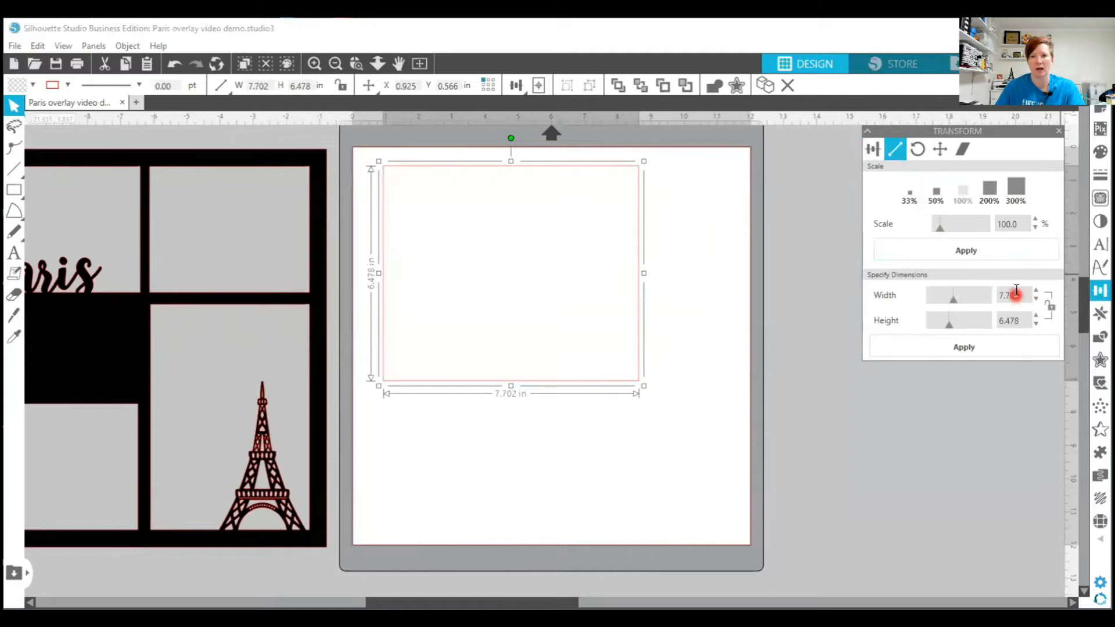
{"action": "triple_click", "coordinate": [1010, 295]}
{"action": "type", "text": "12.000"}
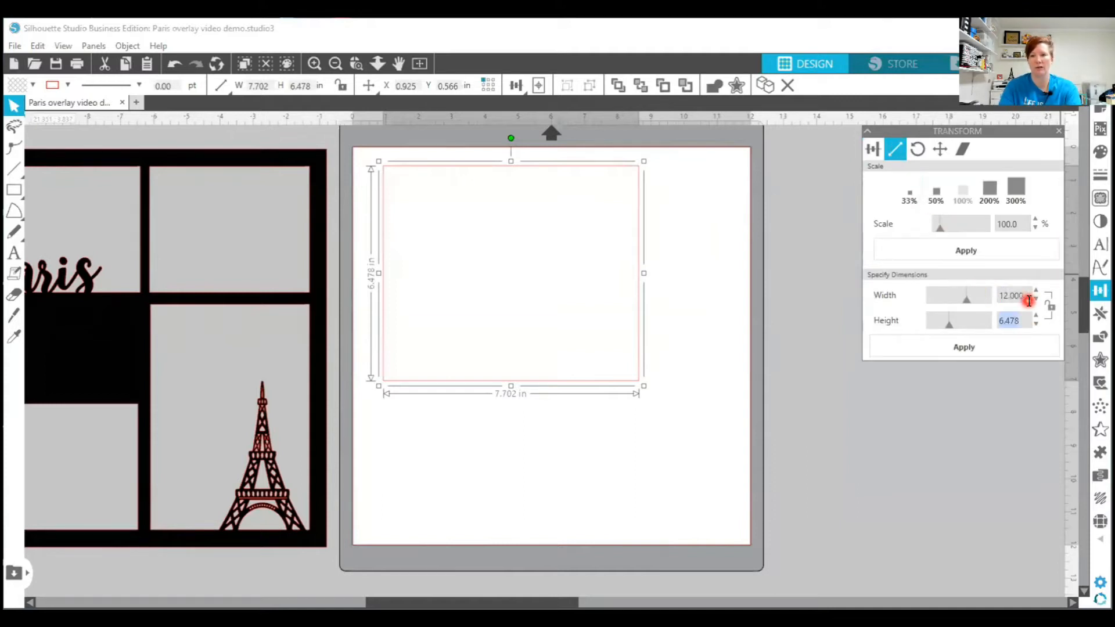
{"action": "left_click", "coordinate": [963, 346]}
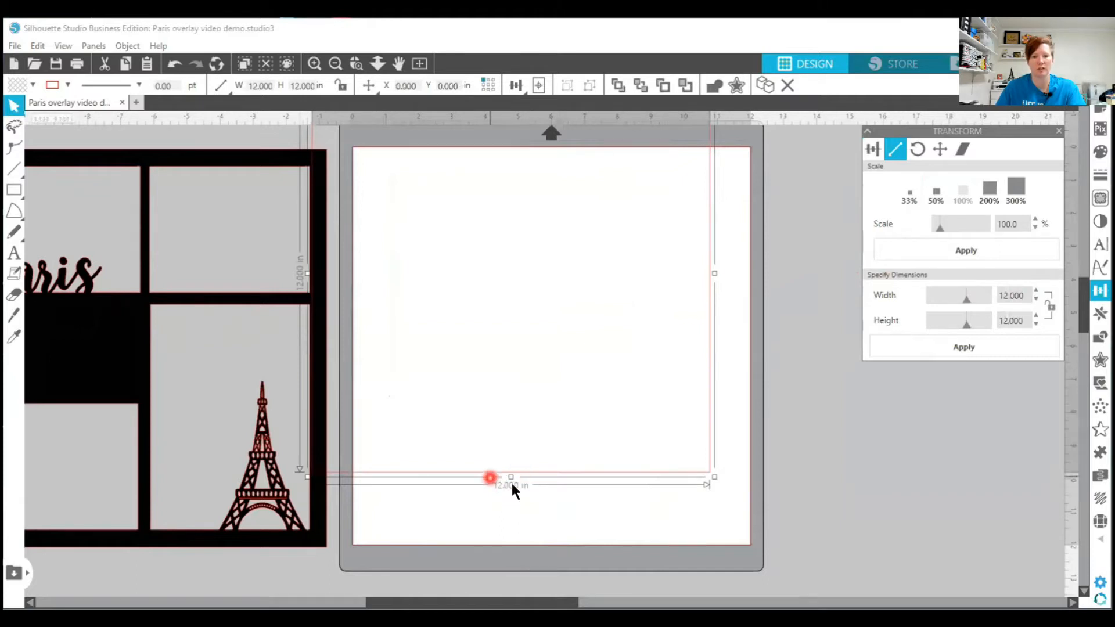
{"action": "left_click", "coordinate": [539, 85]}
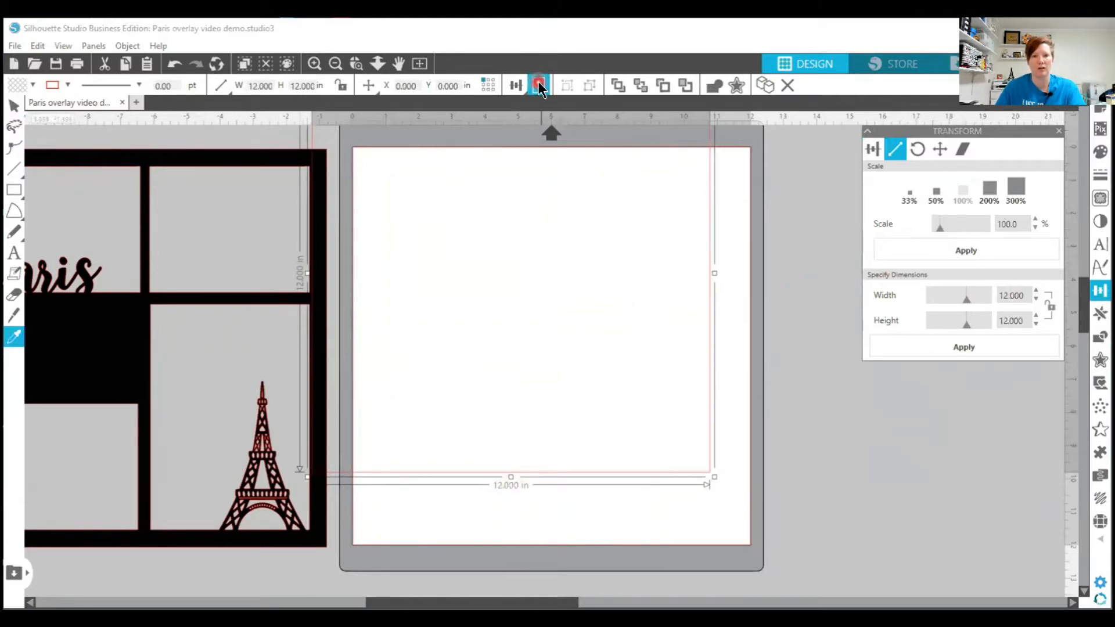
{"action": "mouse_move", "coordinate": [538, 86]}
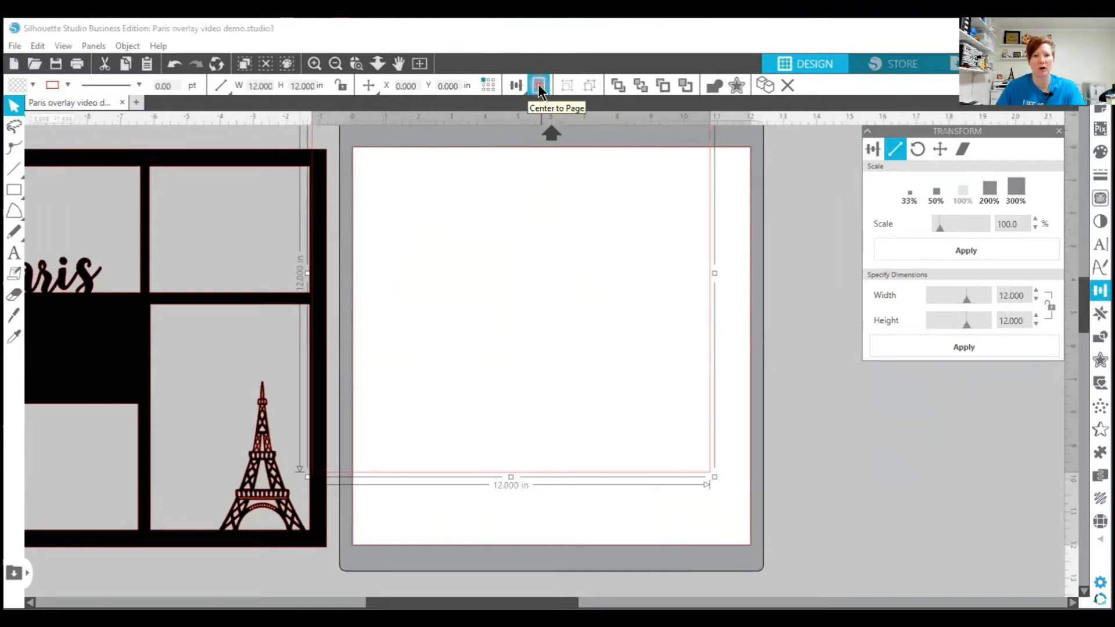
{"action": "left_click", "coordinate": [538, 85]}
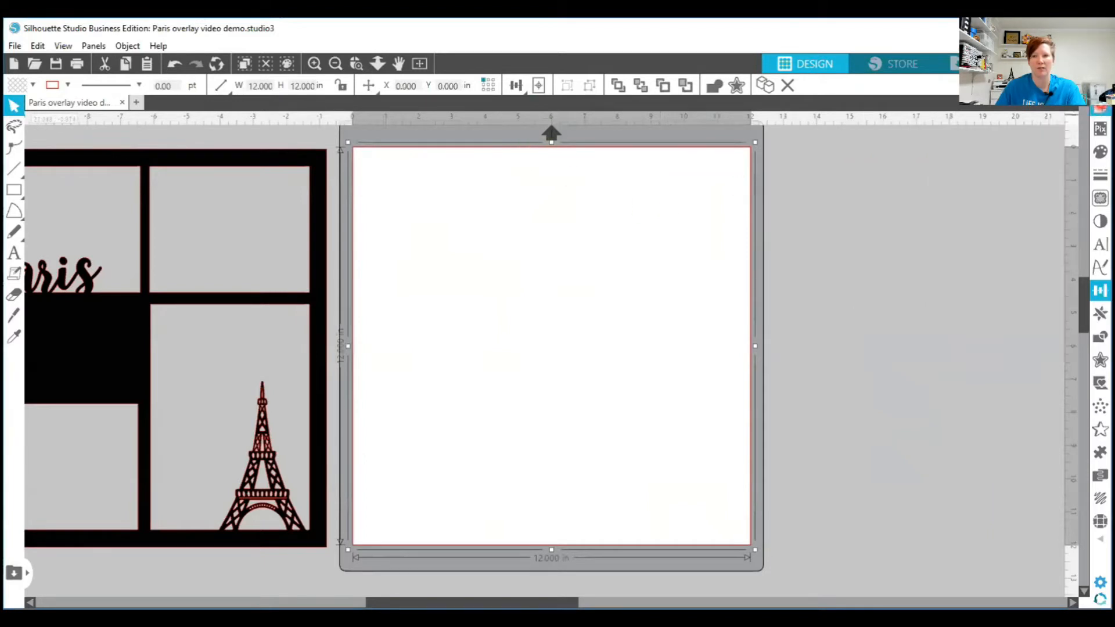
{"action": "left_click", "coordinate": [1099, 107]}
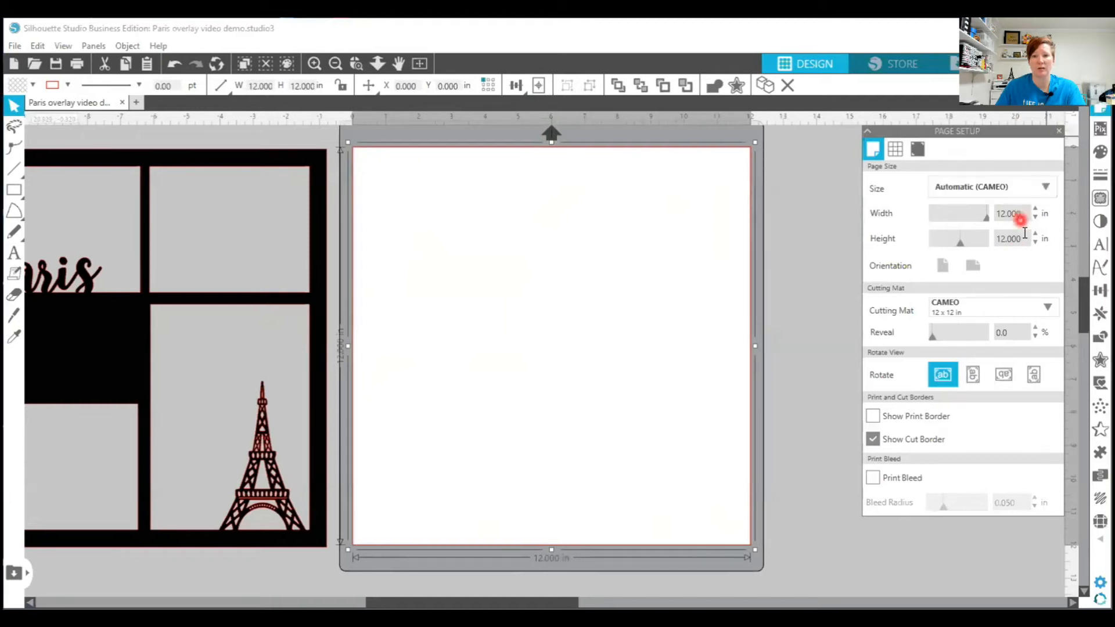
{"action": "left_click", "coordinate": [988, 307]}
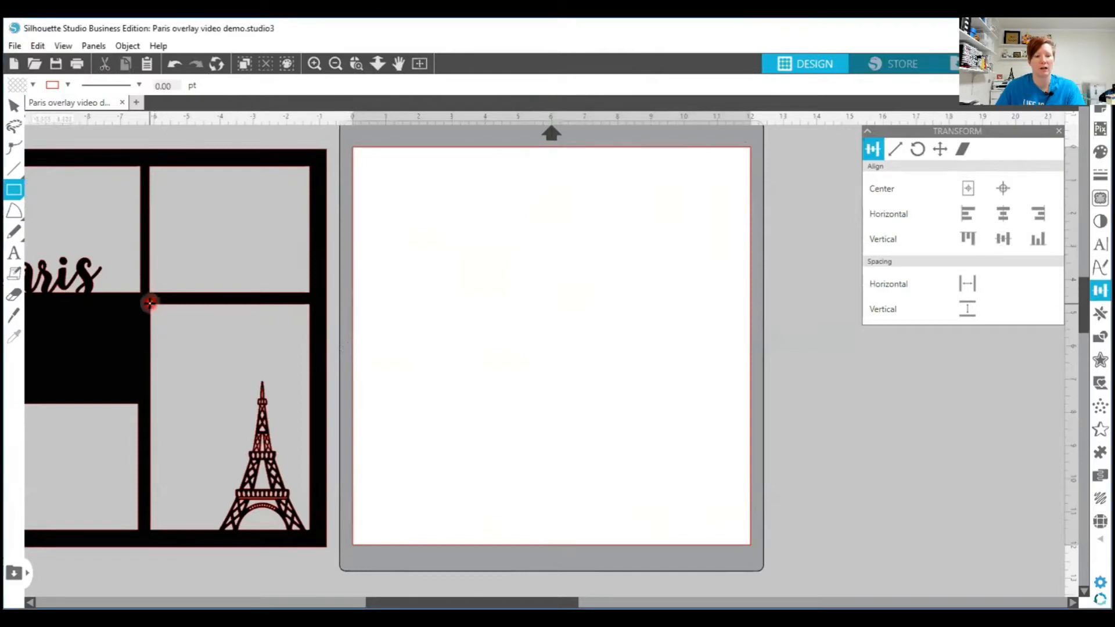
{"action": "mouse_move", "coordinate": [364, 307]}
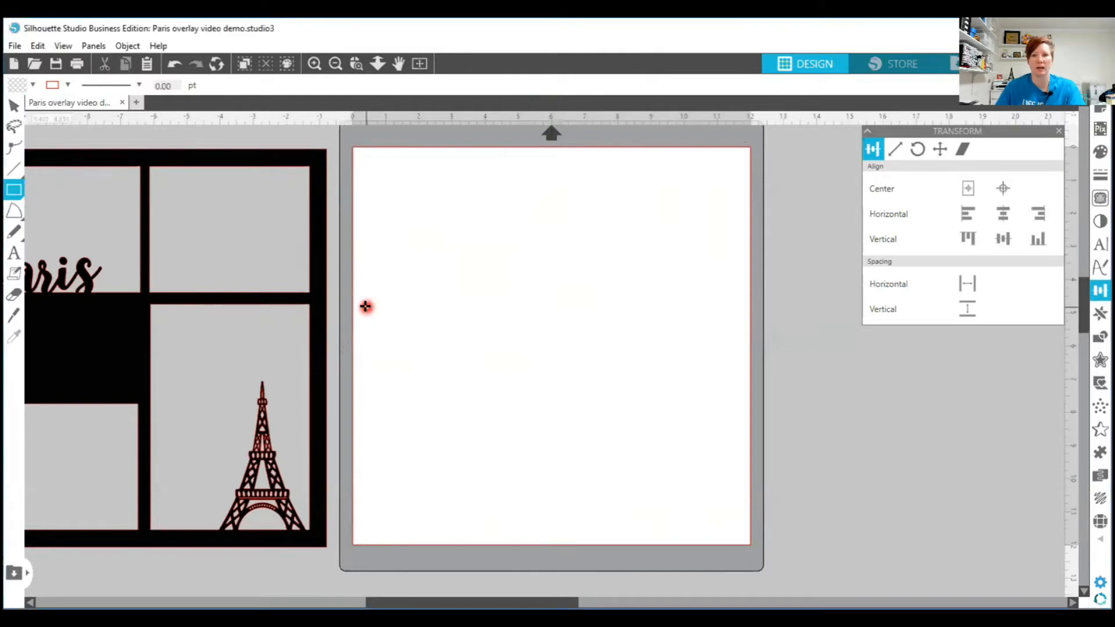
{"action": "mouse_move", "coordinate": [582, 300]}
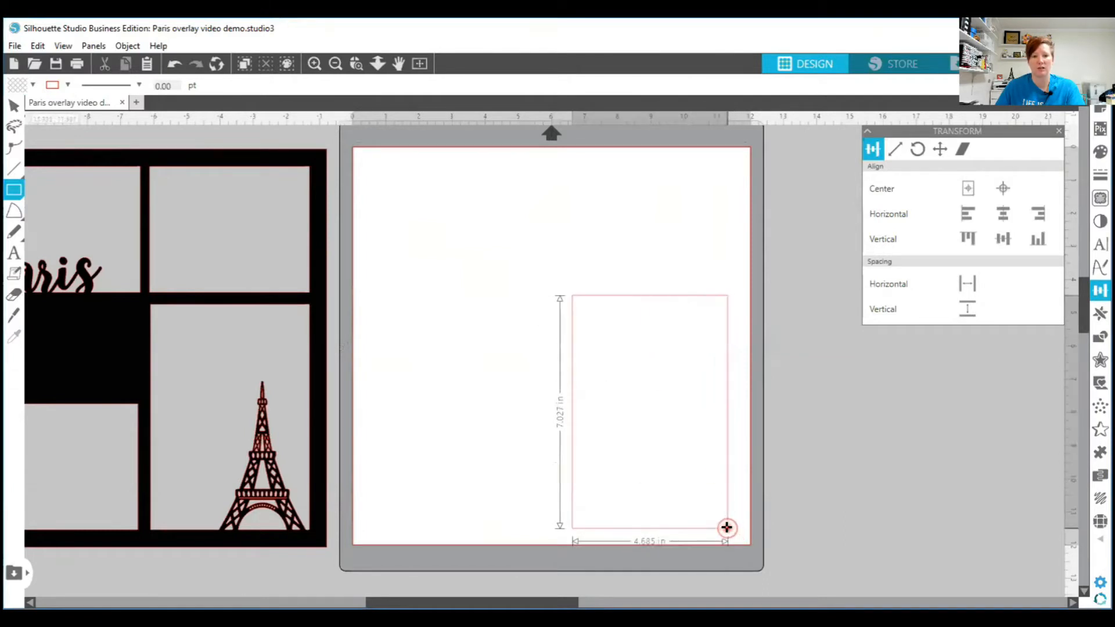
- Draw a tall photo opening, roughly 4.7 by 7 inches, in the lower right
{"action": "left_click", "coordinate": [726, 528]}
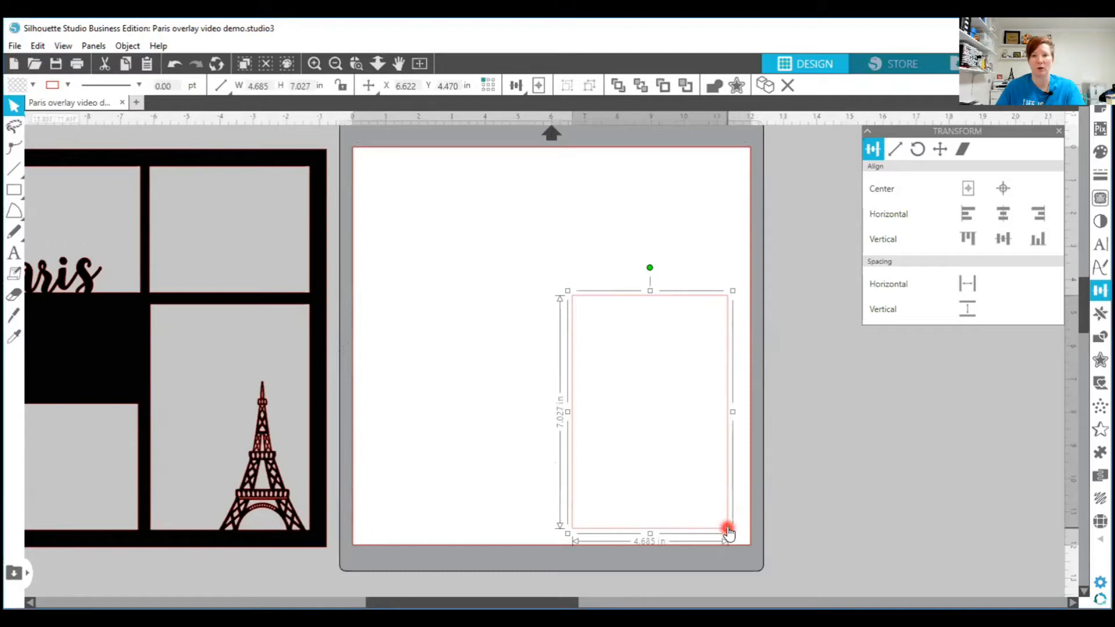
{"action": "mouse_move", "coordinate": [605, 430]}
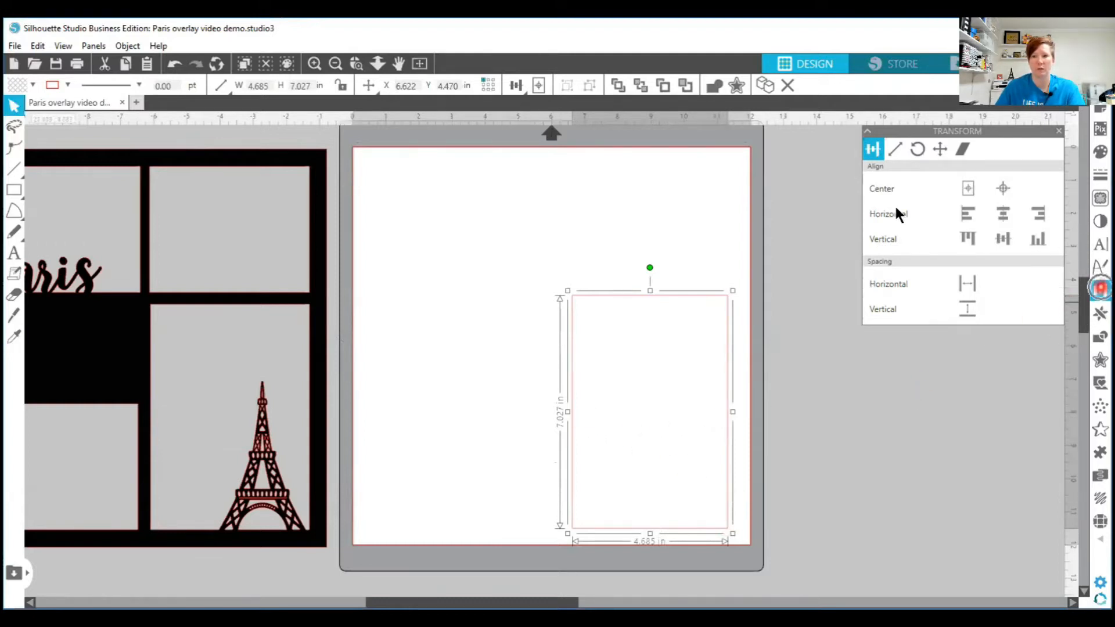
{"action": "left_click", "coordinate": [893, 149]}
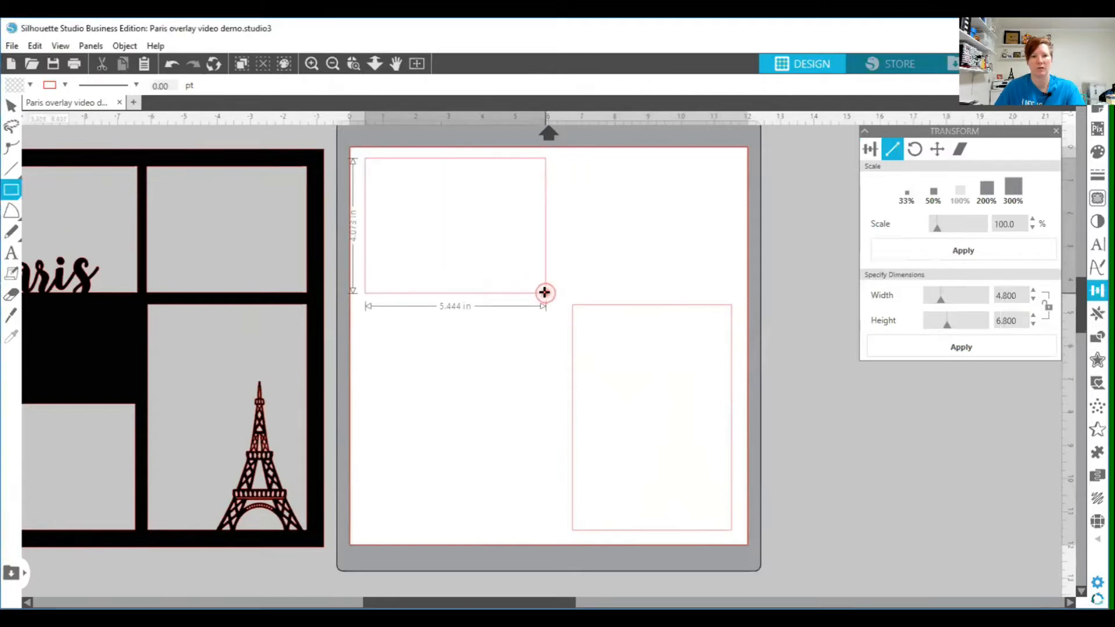
- Draw a top-left rectangle and size it 5.8 by 3.8 inches with aspect ratio unlocked
{"action": "left_click", "coordinate": [962, 251]}
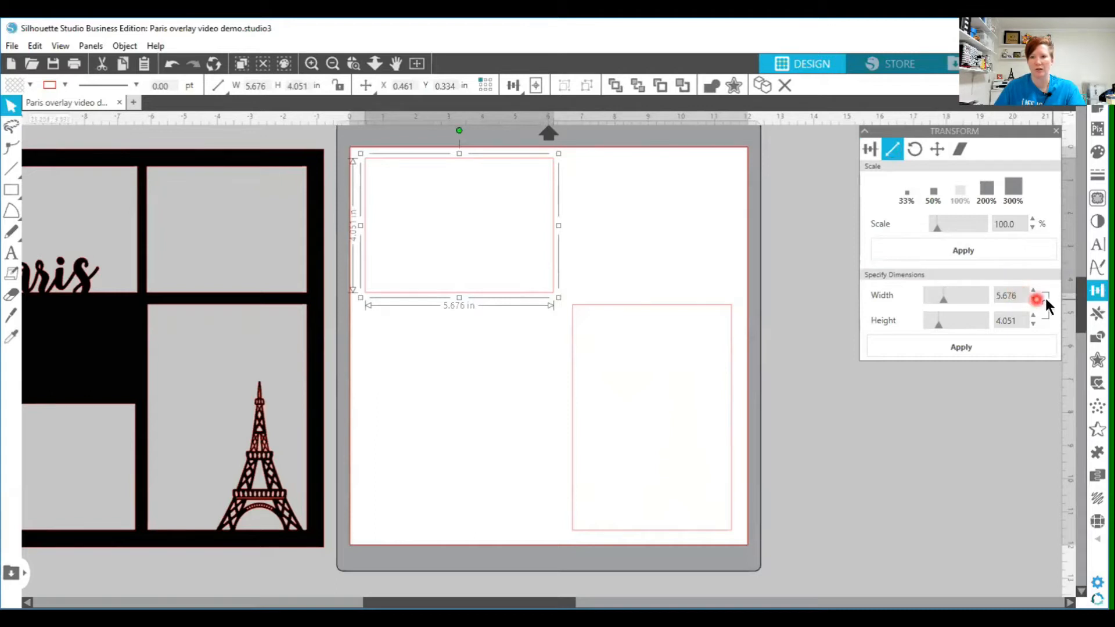
{"action": "left_click", "coordinate": [1051, 300]}
{"action": "type", "text": "3.8"}
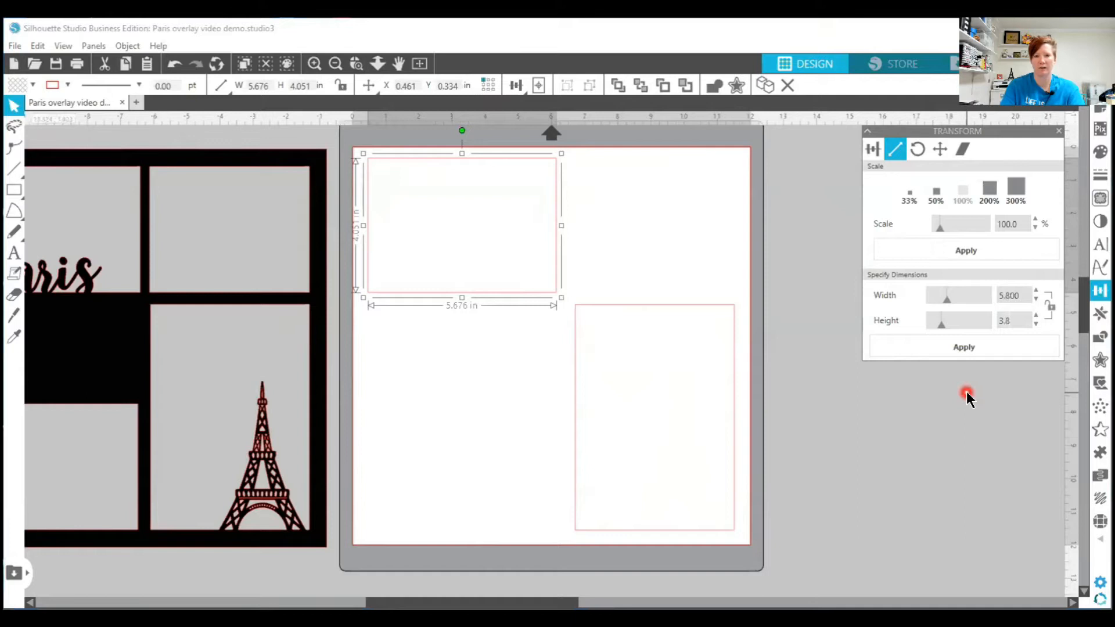
{"action": "left_click", "coordinate": [963, 346]}
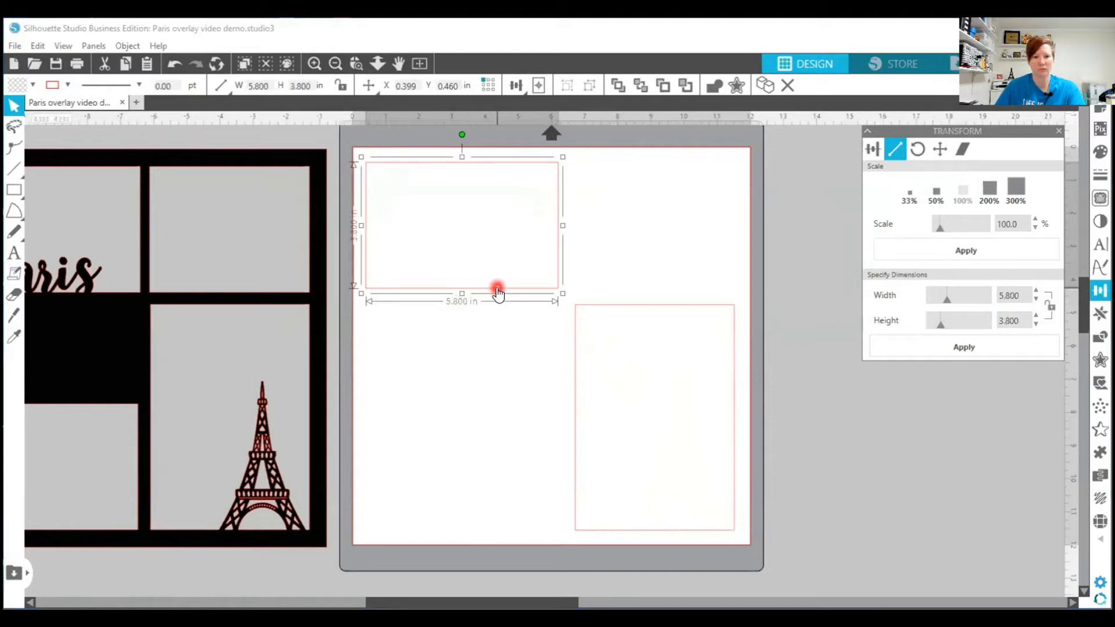
{"action": "mouse_move", "coordinate": [95, 435]}
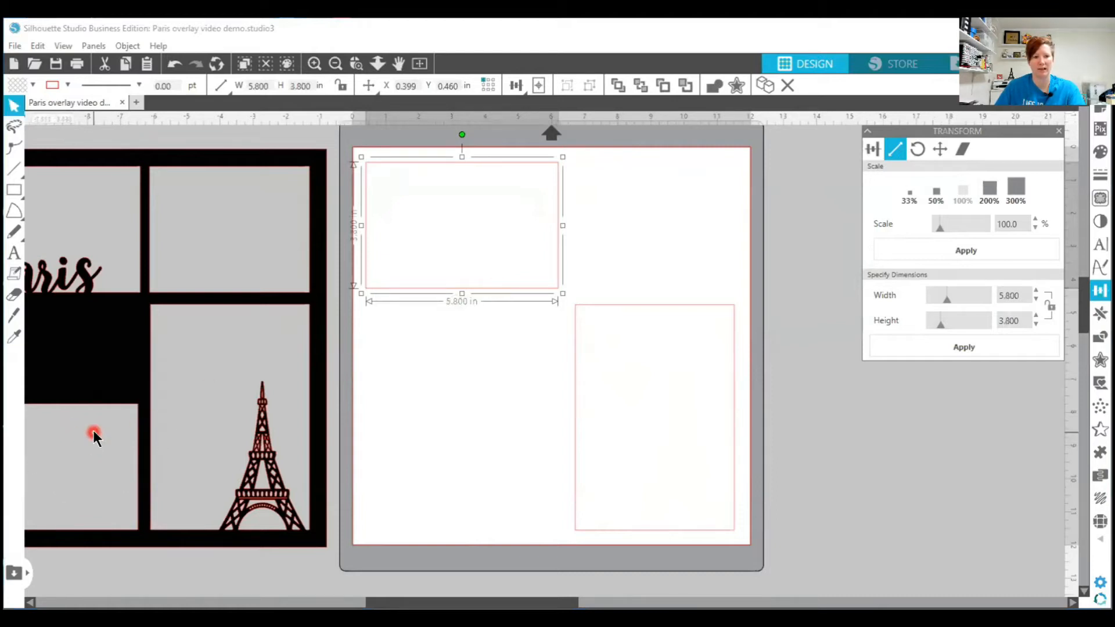
{"action": "mouse_move", "coordinate": [441, 536]}
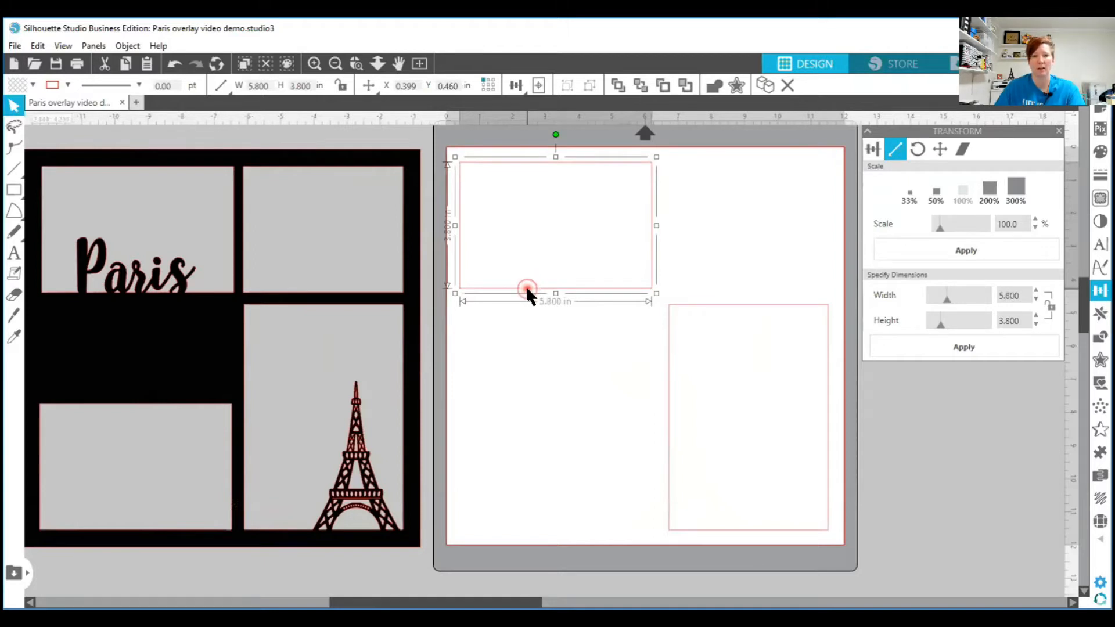
- Duplicate the 5.8 by 3.8 inch top-left opening from its right-click menu
{"action": "right_click", "coordinate": [527, 291]}
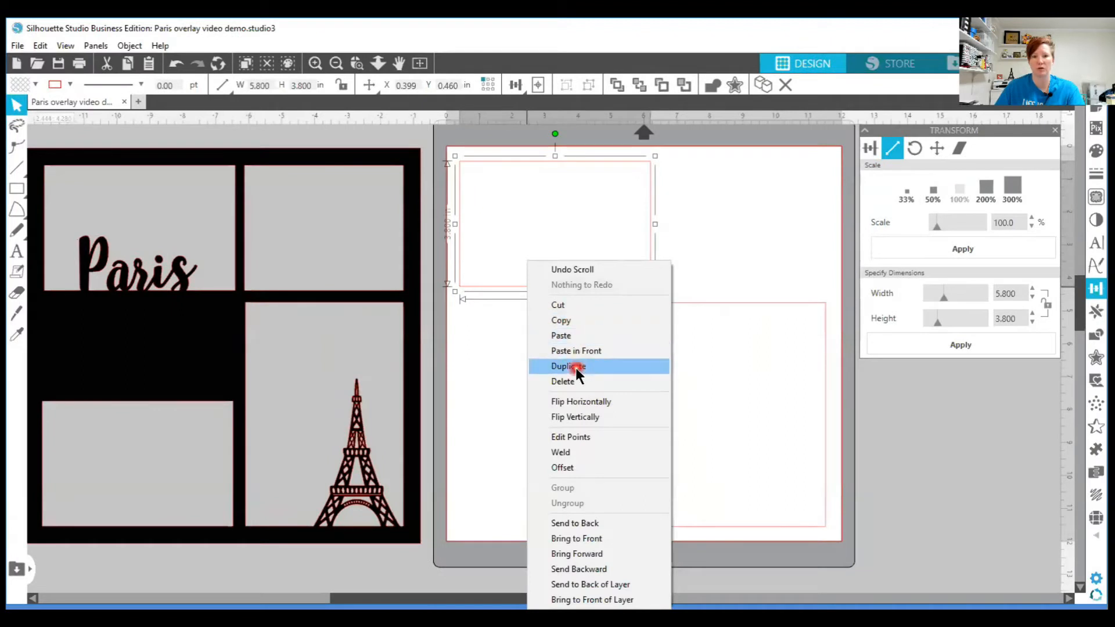
{"action": "mouse_move", "coordinate": [512, 292]}
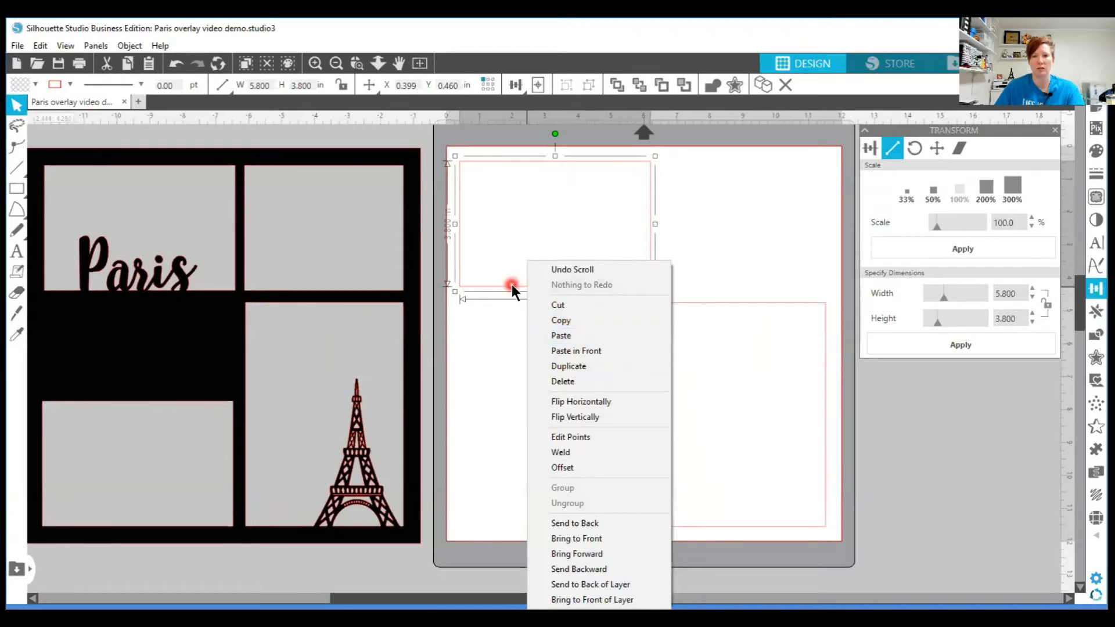
{"action": "left_click", "coordinate": [526, 292]}
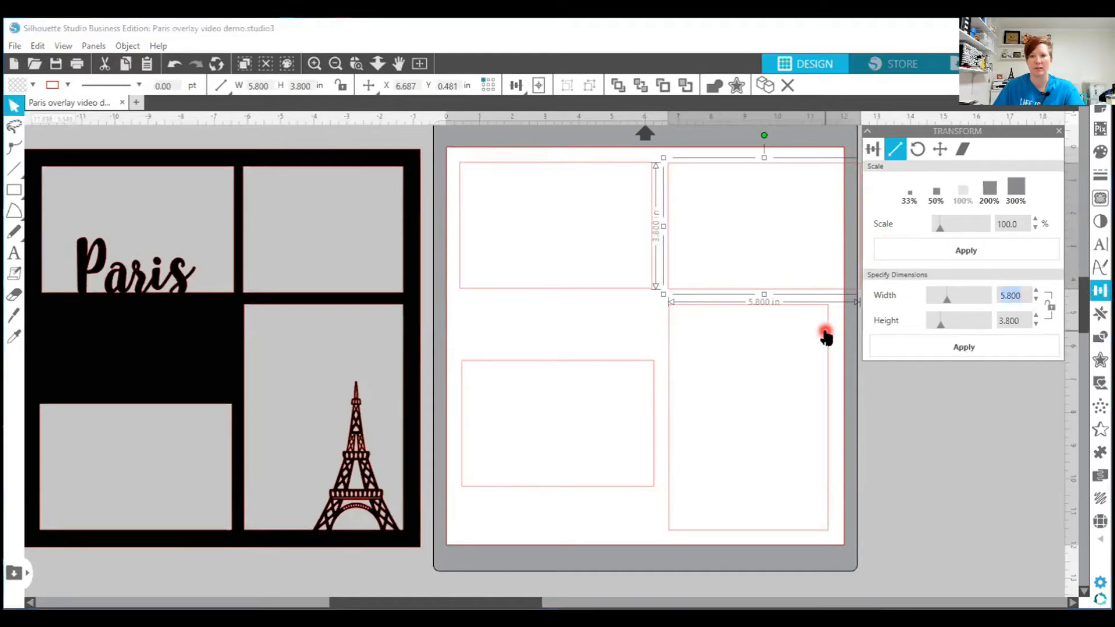
{"action": "mouse_move", "coordinate": [832, 395]}
{"action": "type", "text": "4.800"}
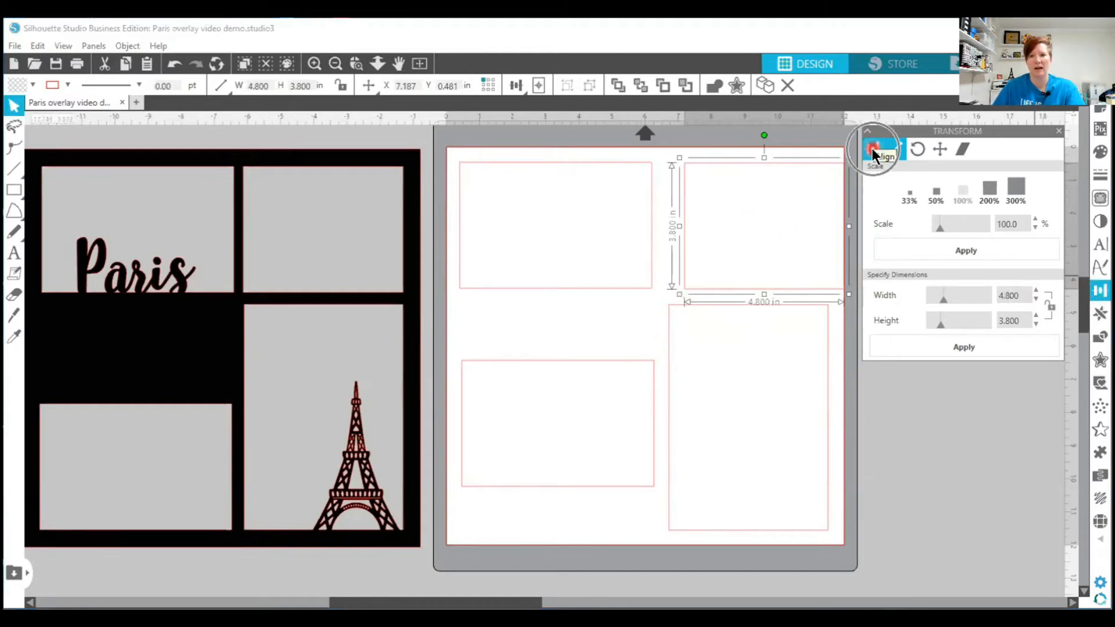
- Right-align the two right-hand openings and top-align the two top openings
{"action": "left_click", "coordinate": [871, 149]}
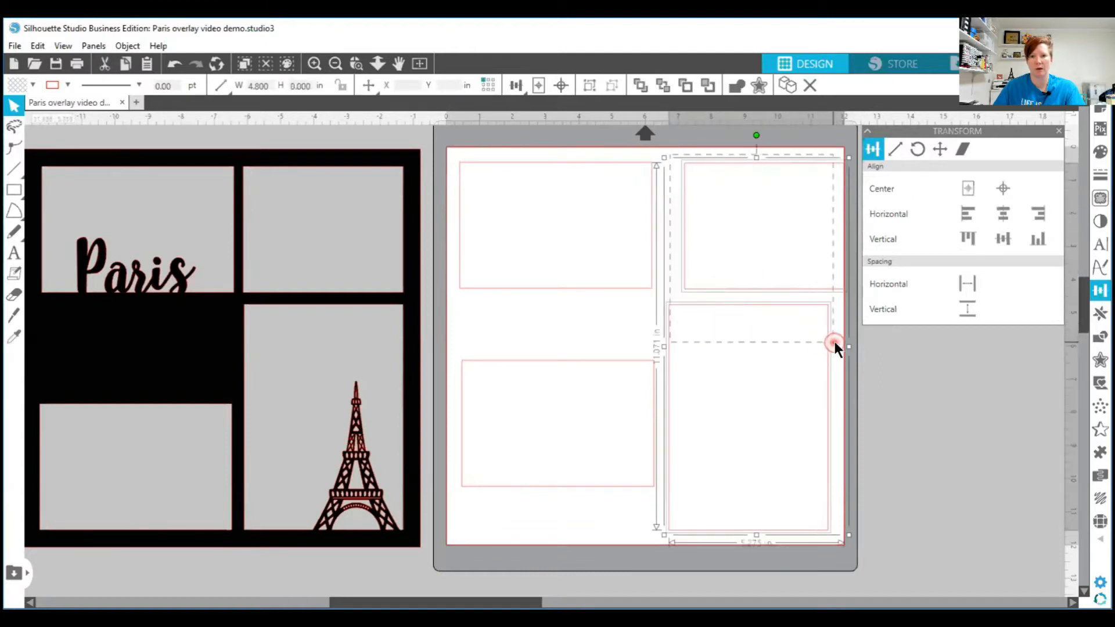
{"action": "left_click", "coordinate": [1037, 213]}
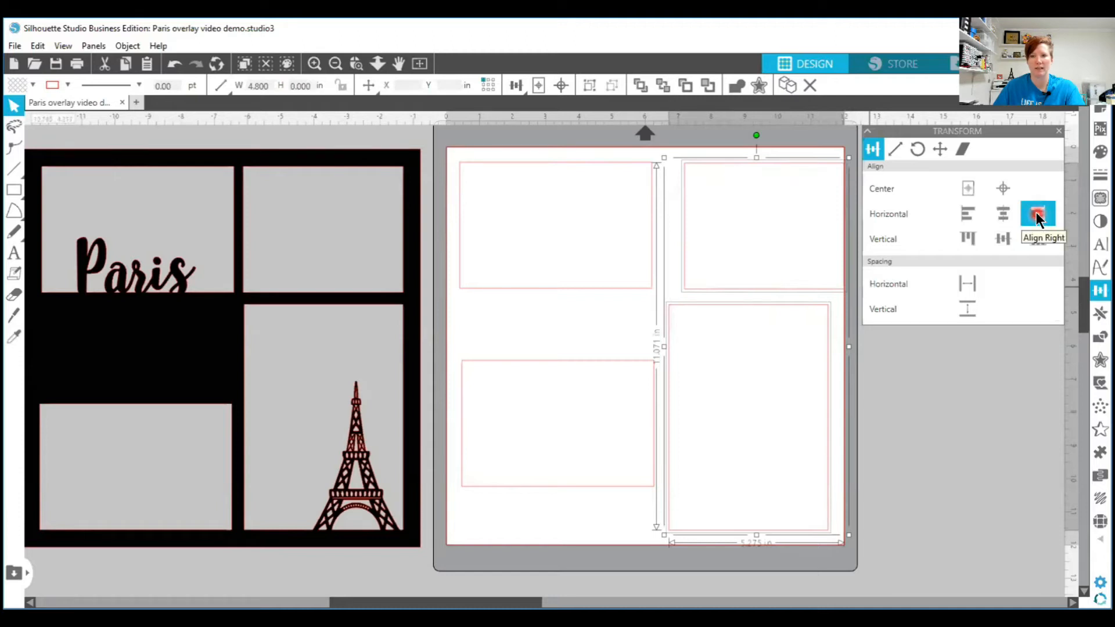
{"action": "left_click", "coordinate": [1037, 213]}
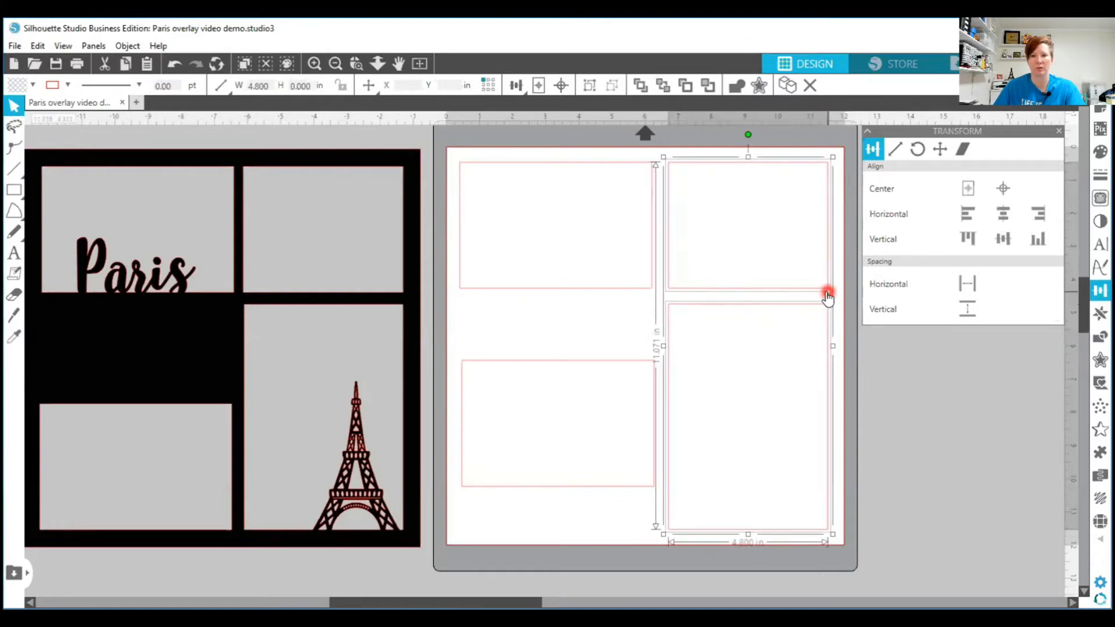
{"action": "mouse_move", "coordinate": [773, 306]}
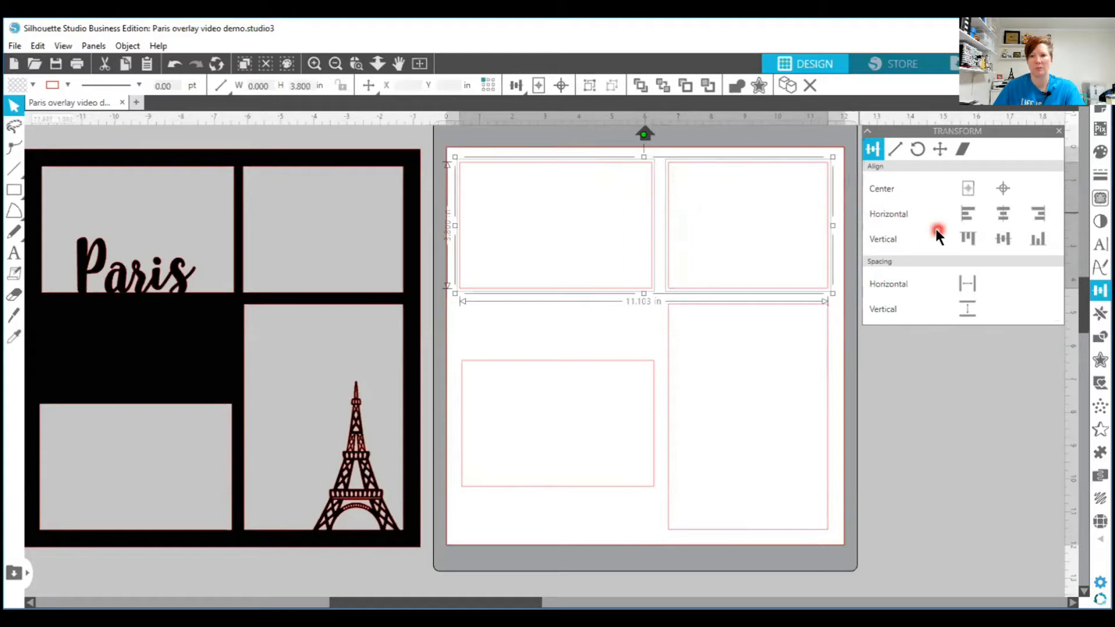
{"action": "left_click", "coordinate": [967, 239]}
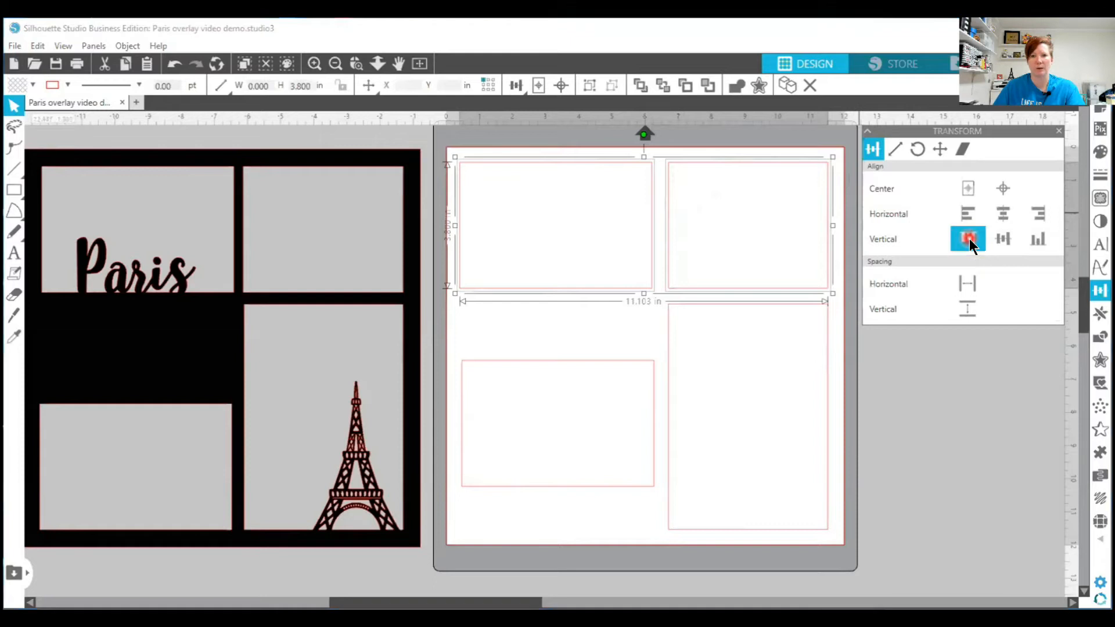
{"action": "mouse_move", "coordinate": [968, 239]}
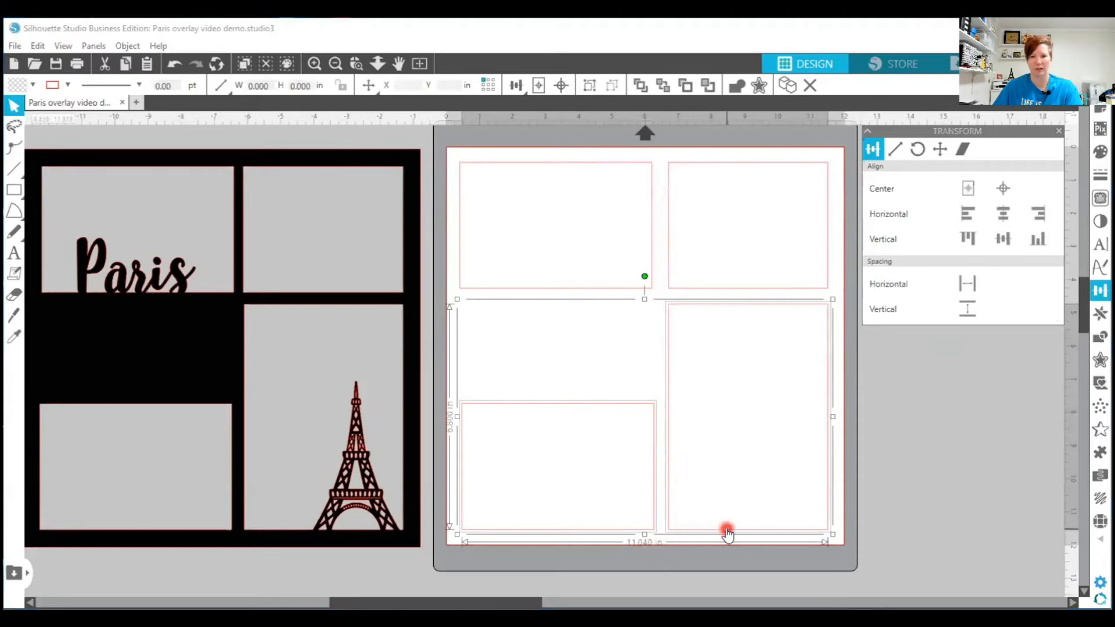
{"action": "mouse_move", "coordinate": [748, 539]}
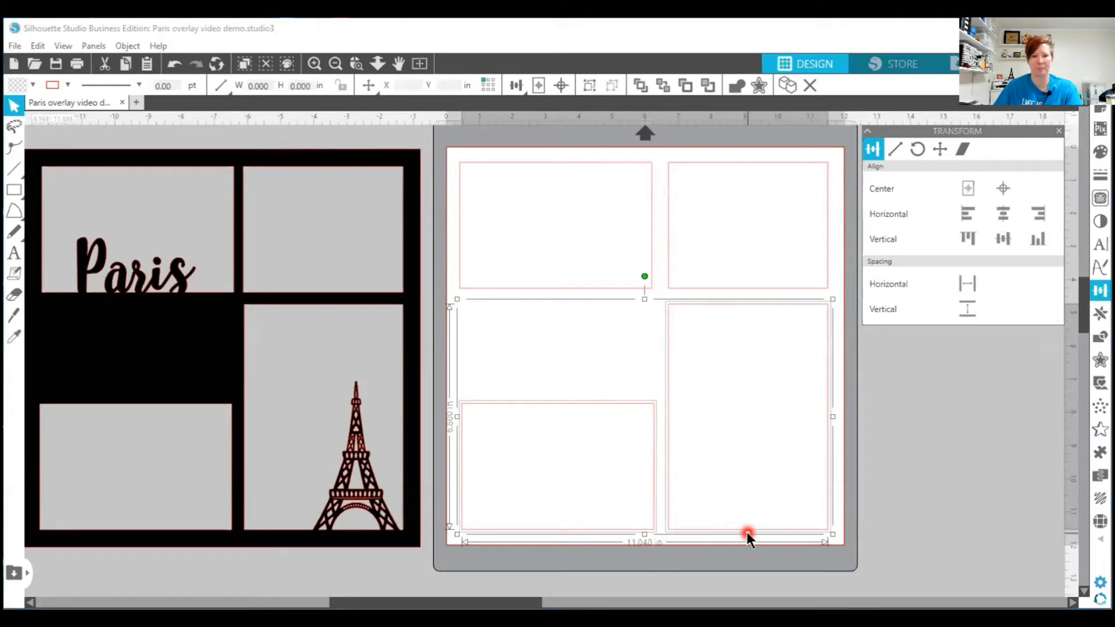
{"action": "mouse_move", "coordinate": [589, 309]}
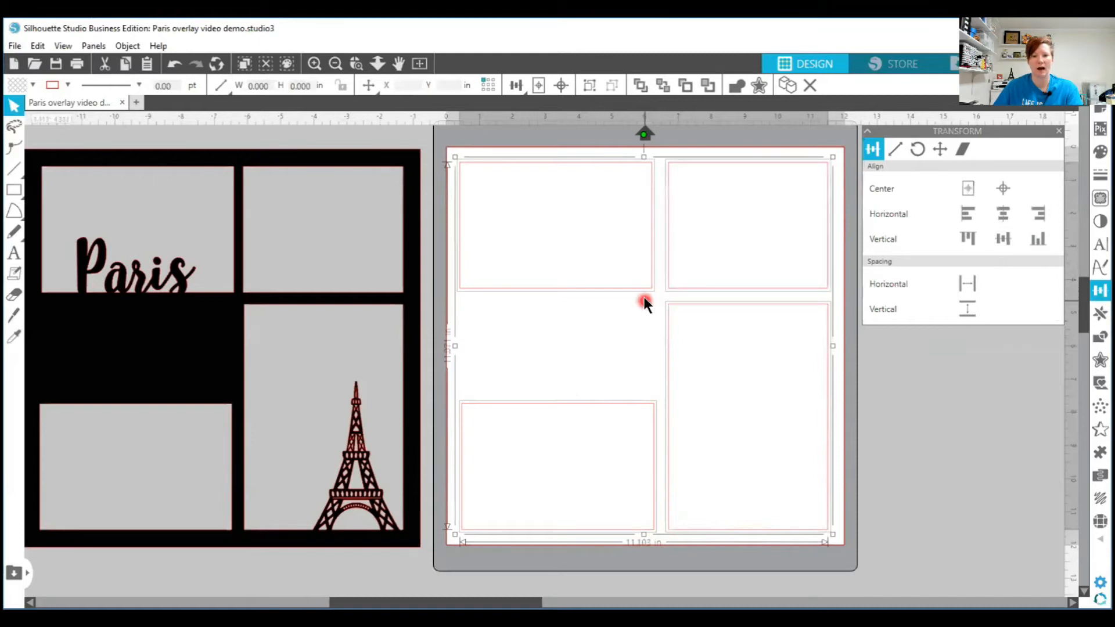
{"action": "mouse_move", "coordinate": [678, 256]}
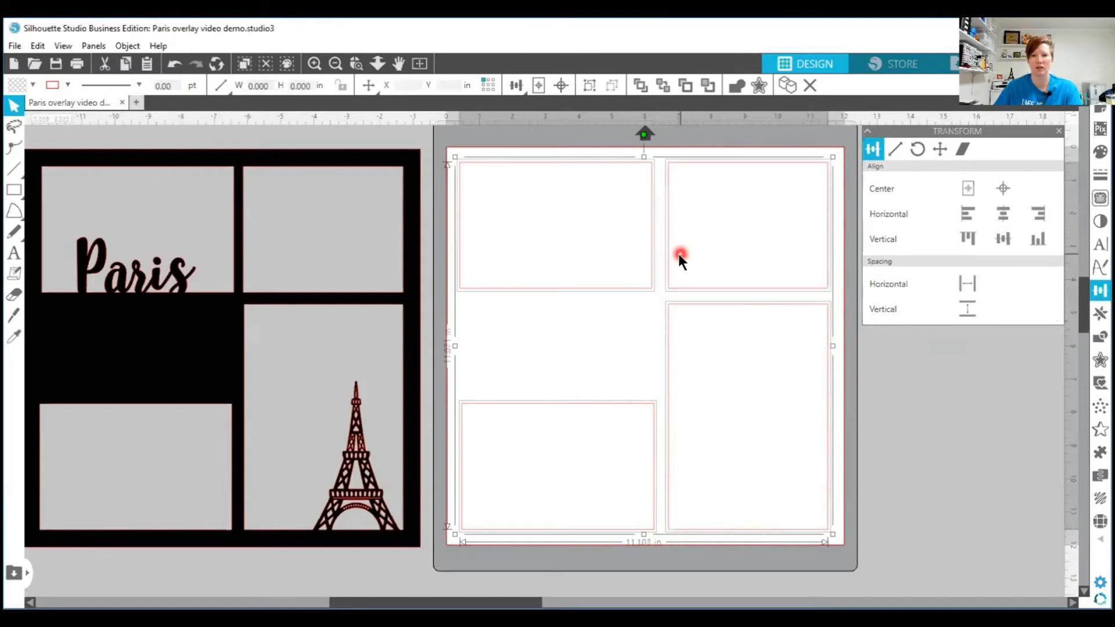
{"action": "mouse_move", "coordinate": [637, 291]}
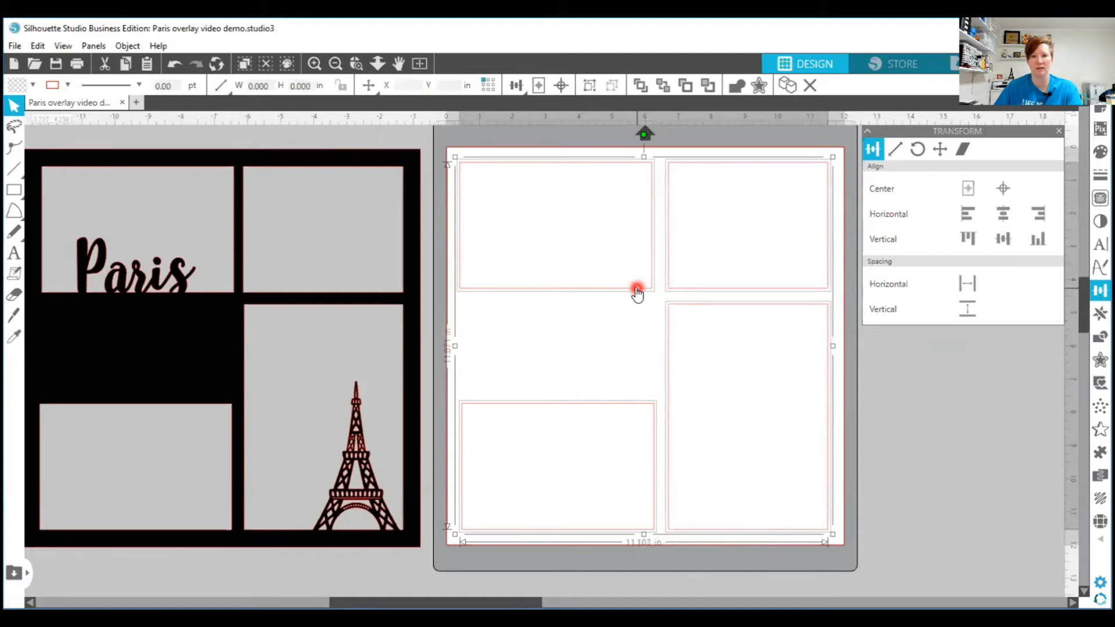
{"action": "mouse_move", "coordinate": [661, 311]}
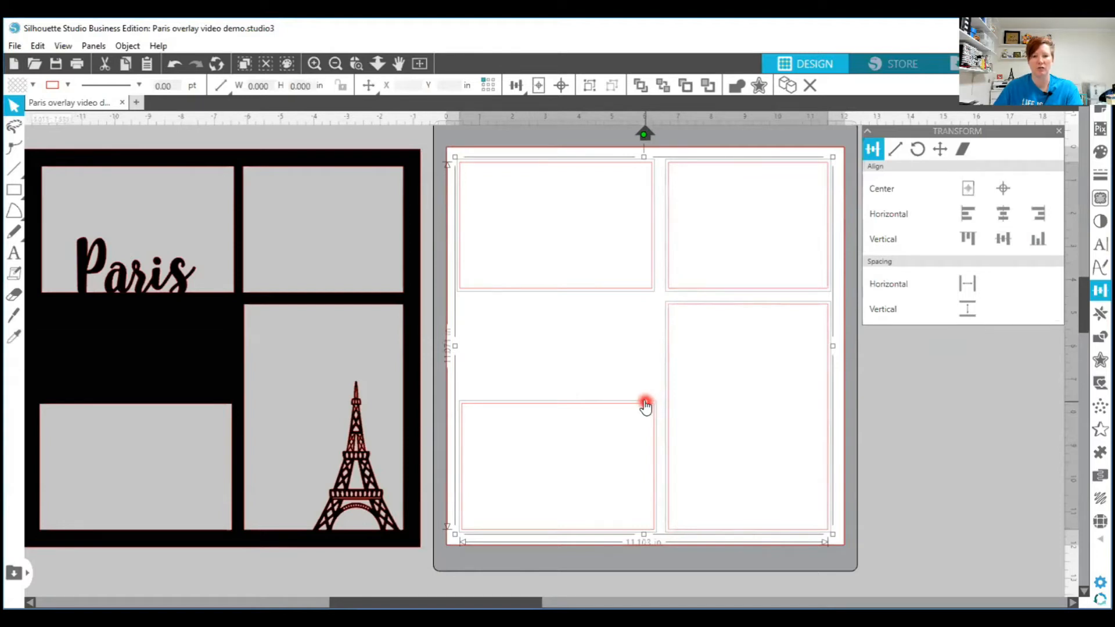
- Group the outer square with the four photo openings, then clear the selection
{"action": "right_click", "coordinate": [643, 405]}
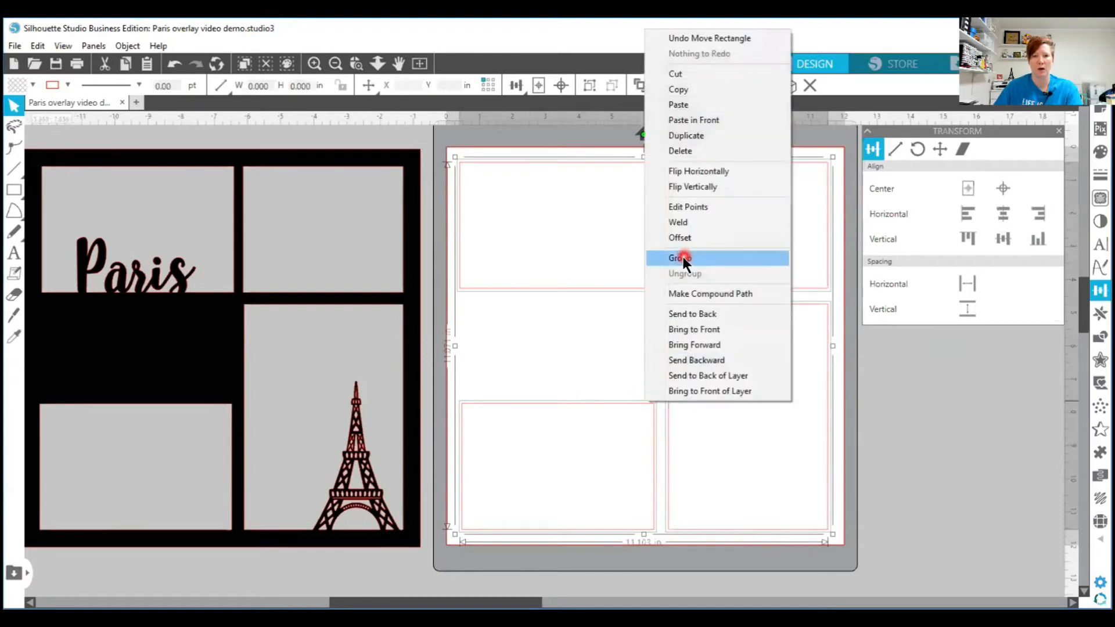
{"action": "left_click", "coordinate": [678, 257]}
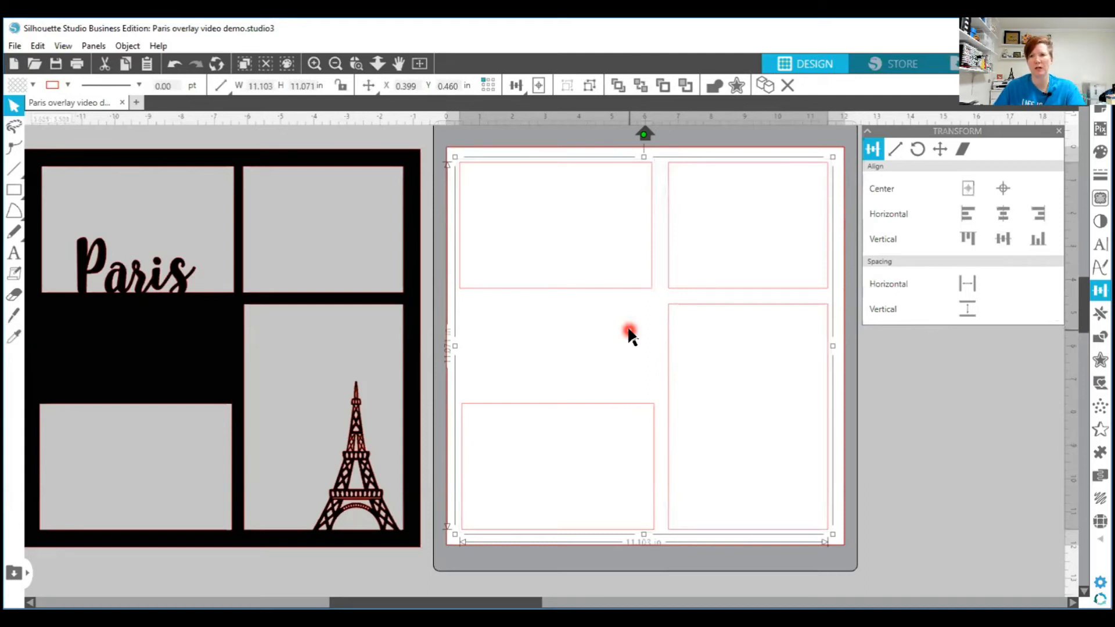
{"action": "mouse_move", "coordinate": [424, 143]}
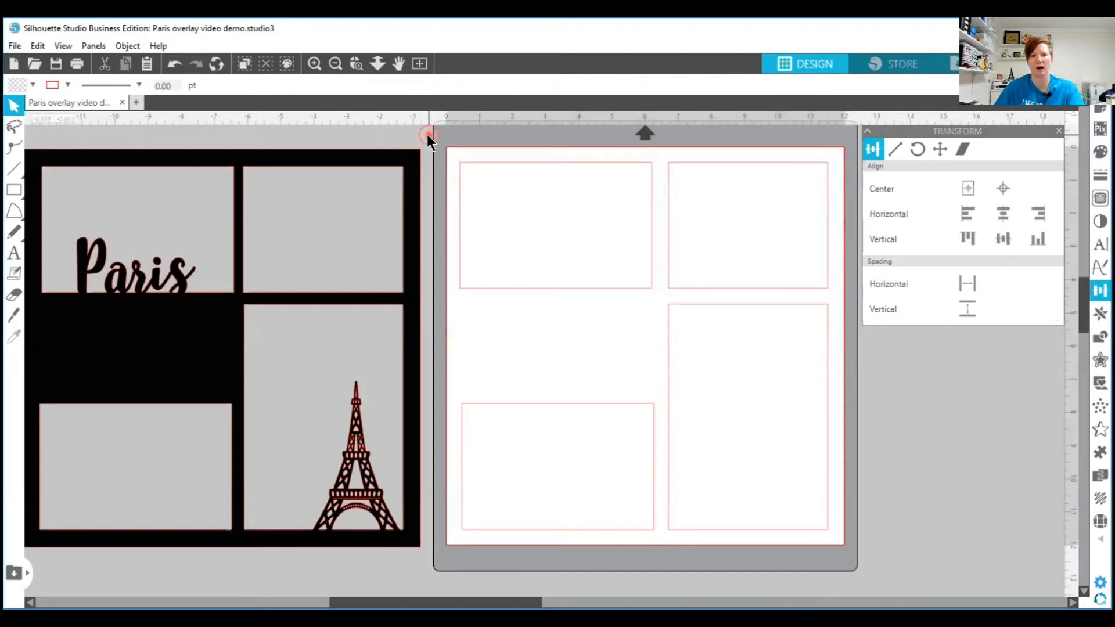
{"action": "left_click", "coordinate": [471, 193]}
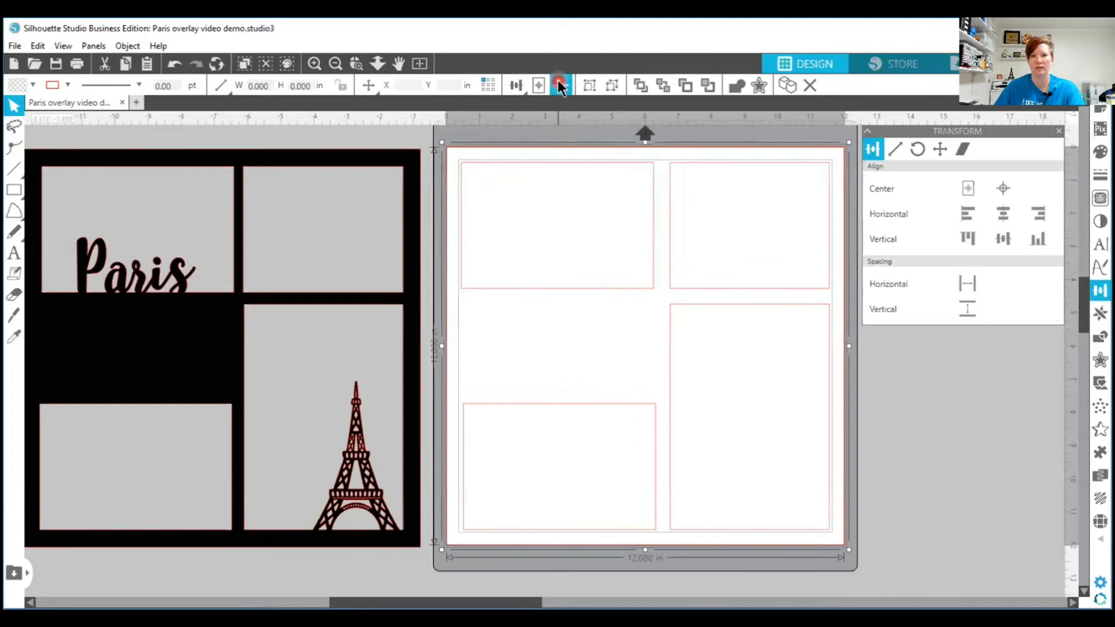
{"action": "mouse_move", "coordinate": [559, 84]}
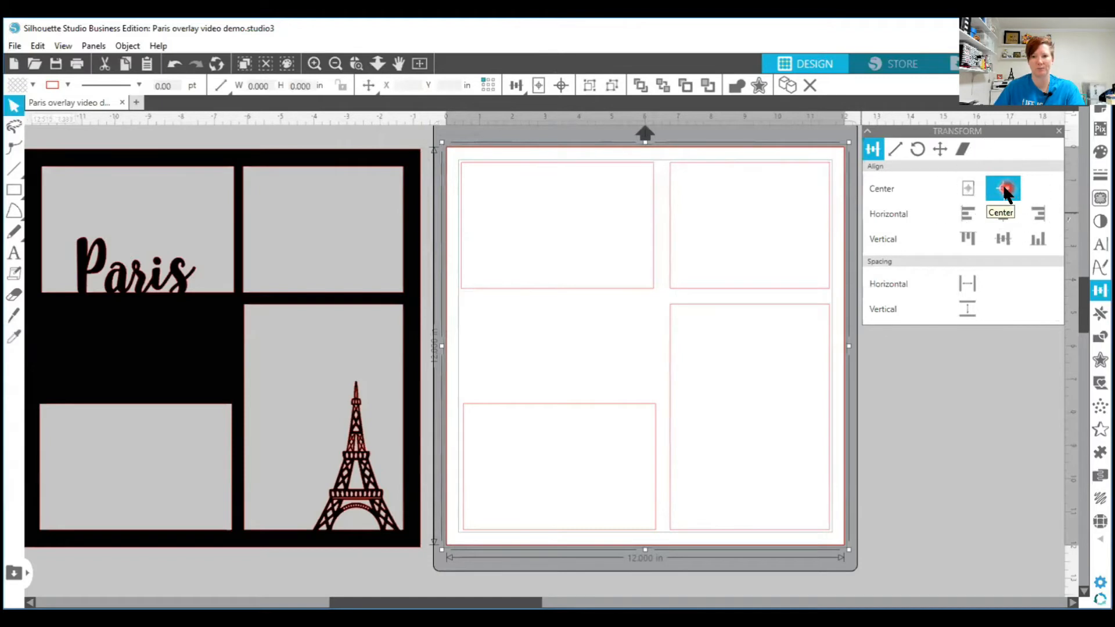
{"action": "mouse_move", "coordinate": [568, 341]}
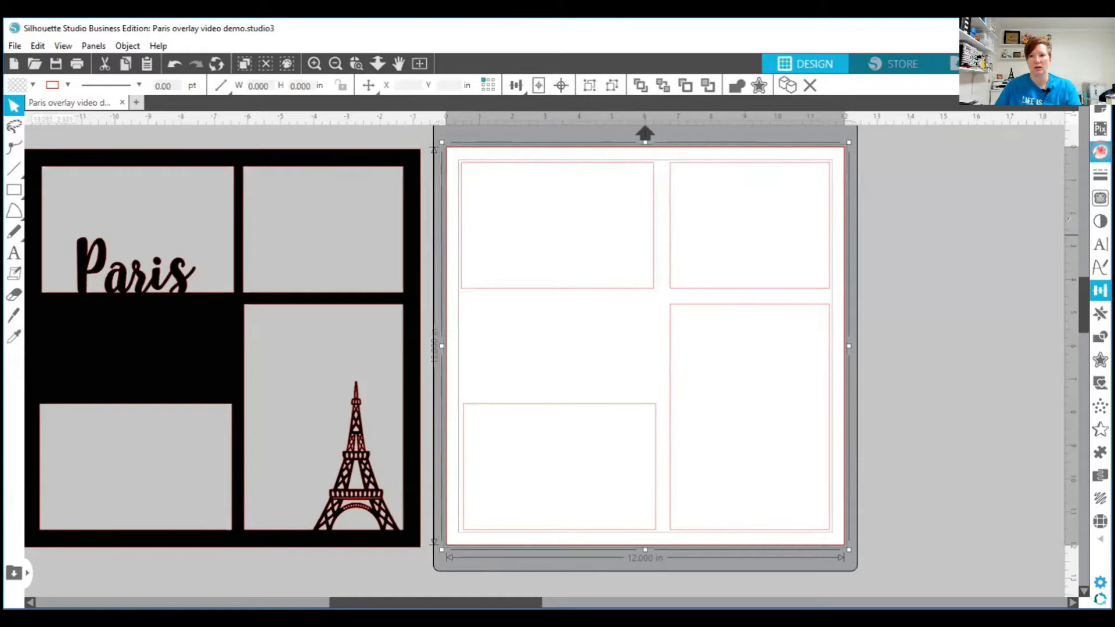
- Apply a solid black fill to the grouped overlay shapes
{"action": "left_click", "coordinate": [1100, 152]}
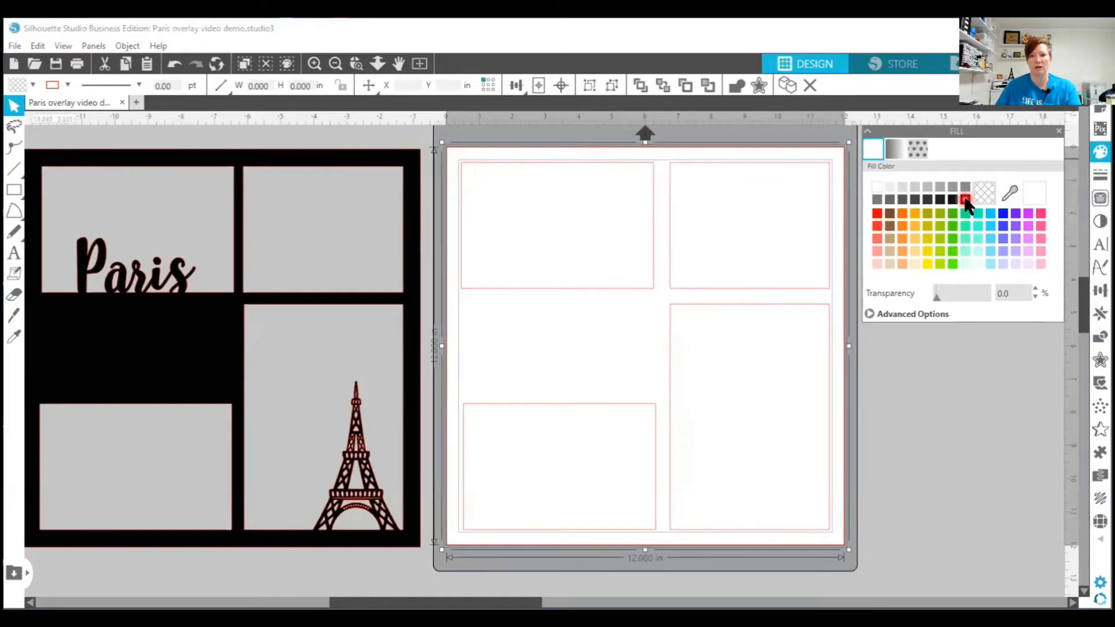
{"action": "left_click", "coordinate": [963, 200]}
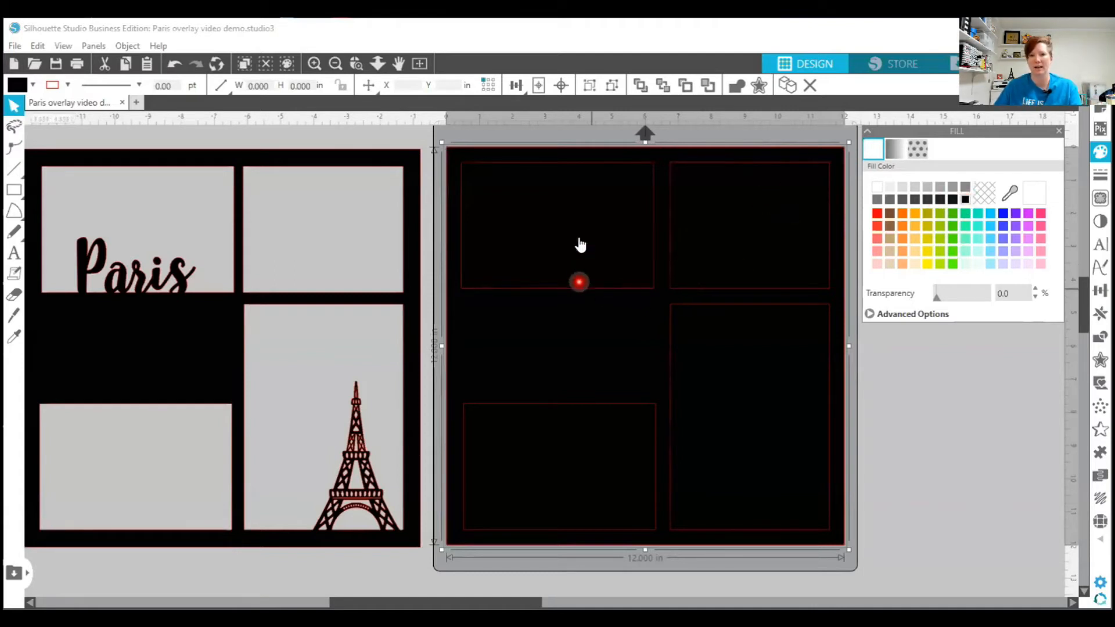
{"action": "mouse_move", "coordinate": [621, 225]}
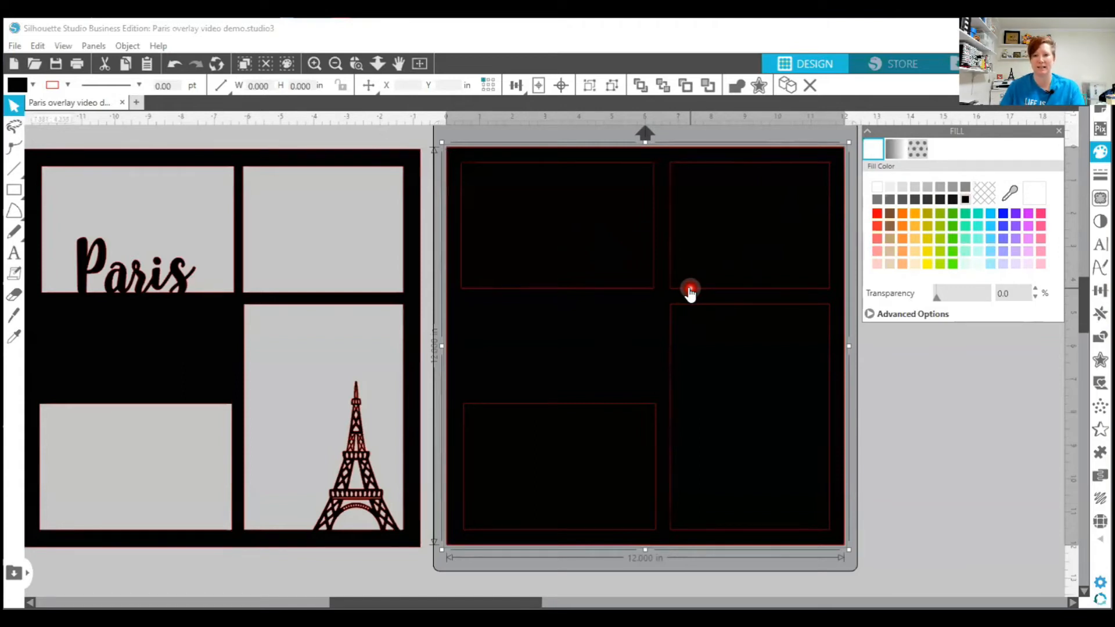
{"action": "mouse_move", "coordinate": [732, 366]}
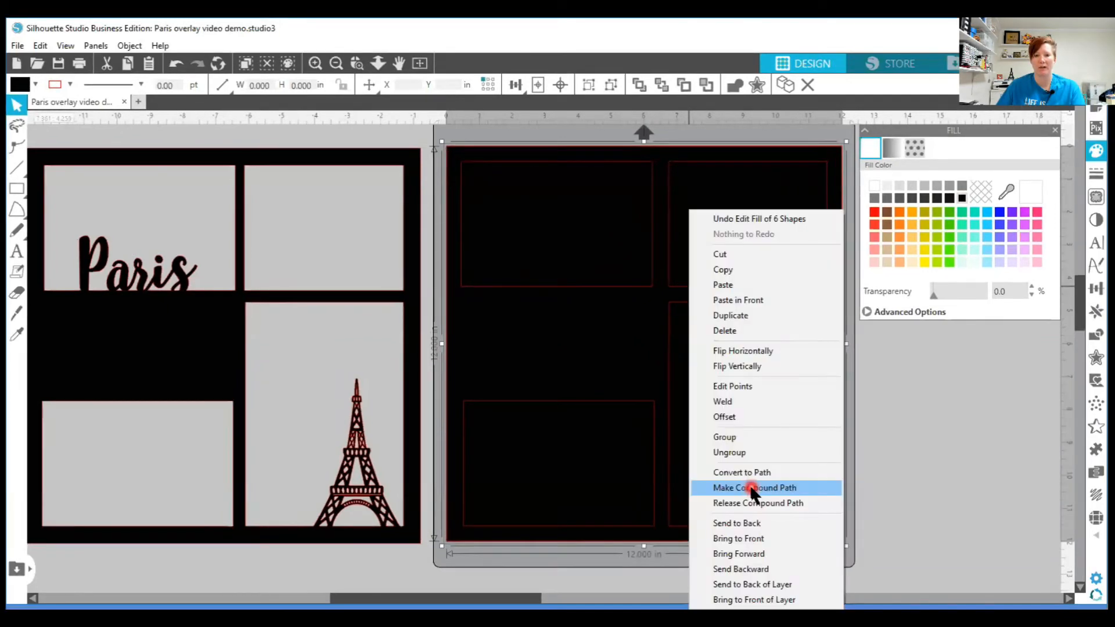
- Make the black shapes a compound path so the four openings become holes
{"action": "left_click", "coordinate": [754, 488]}
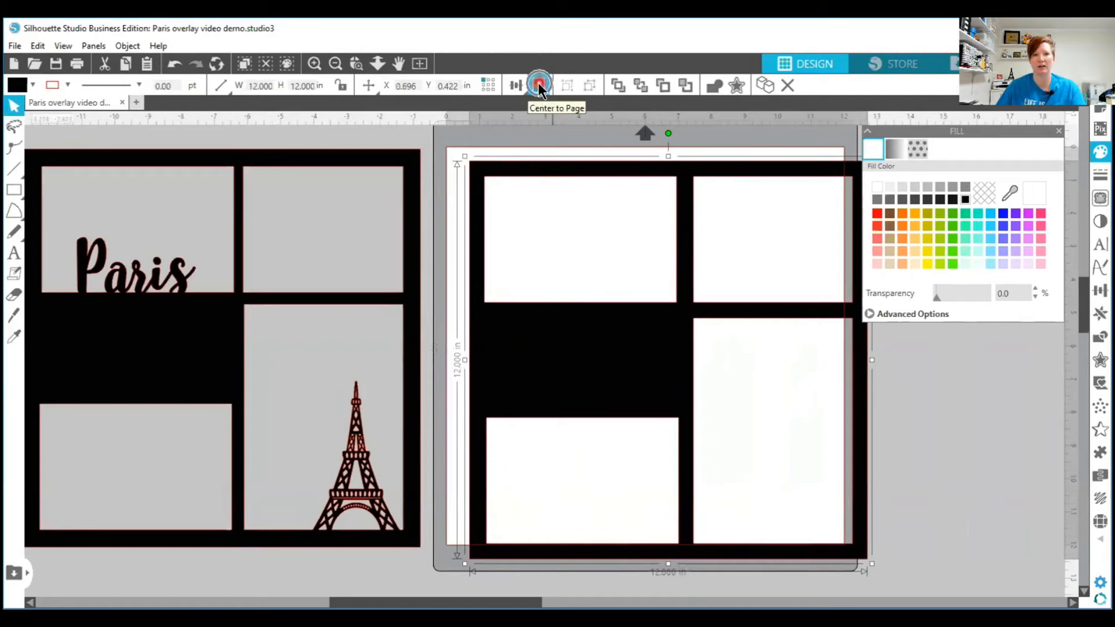
- Recentre the black compound overlay on the 12-inch page
{"action": "left_click", "coordinate": [539, 84]}
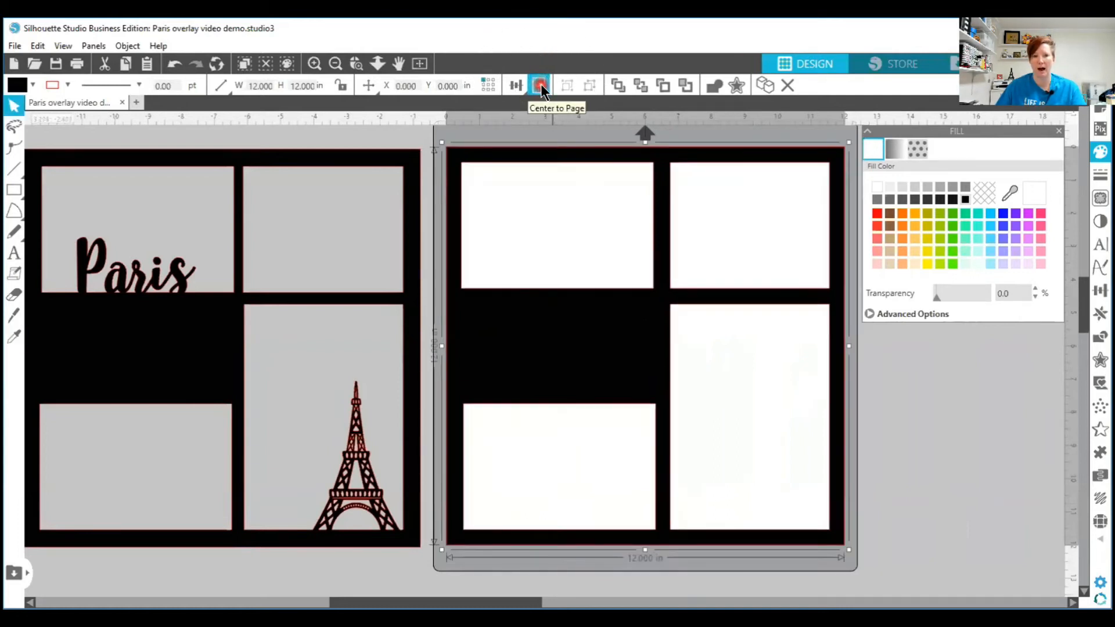
{"action": "left_click", "coordinate": [538, 85]}
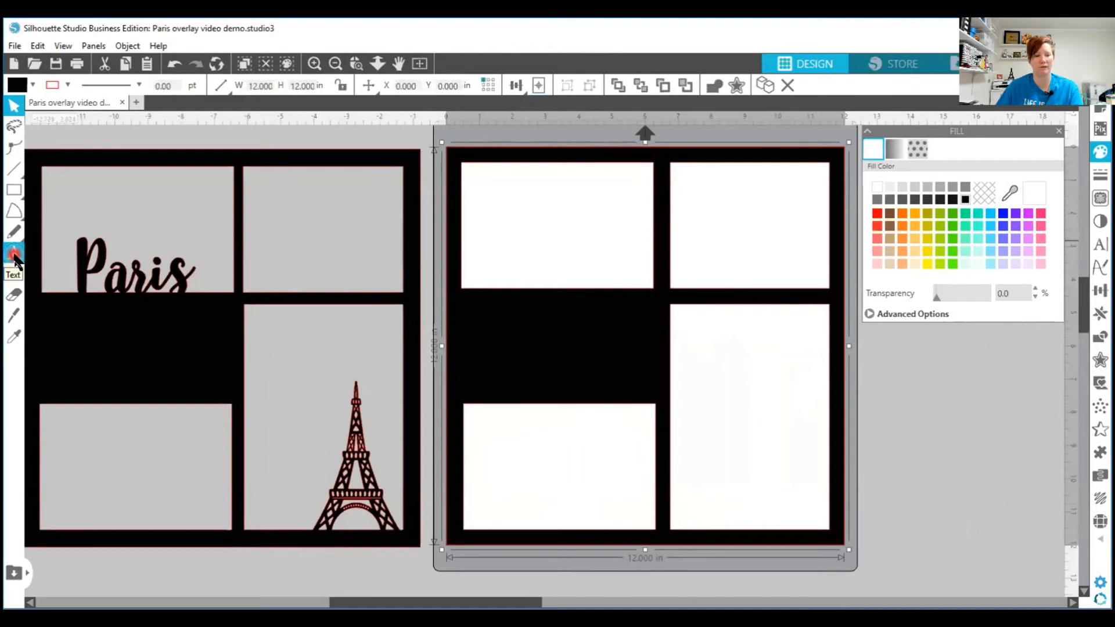
- Type 'Paris' inside the top-left opening and fill the text black
{"action": "left_click", "coordinate": [498, 223]}
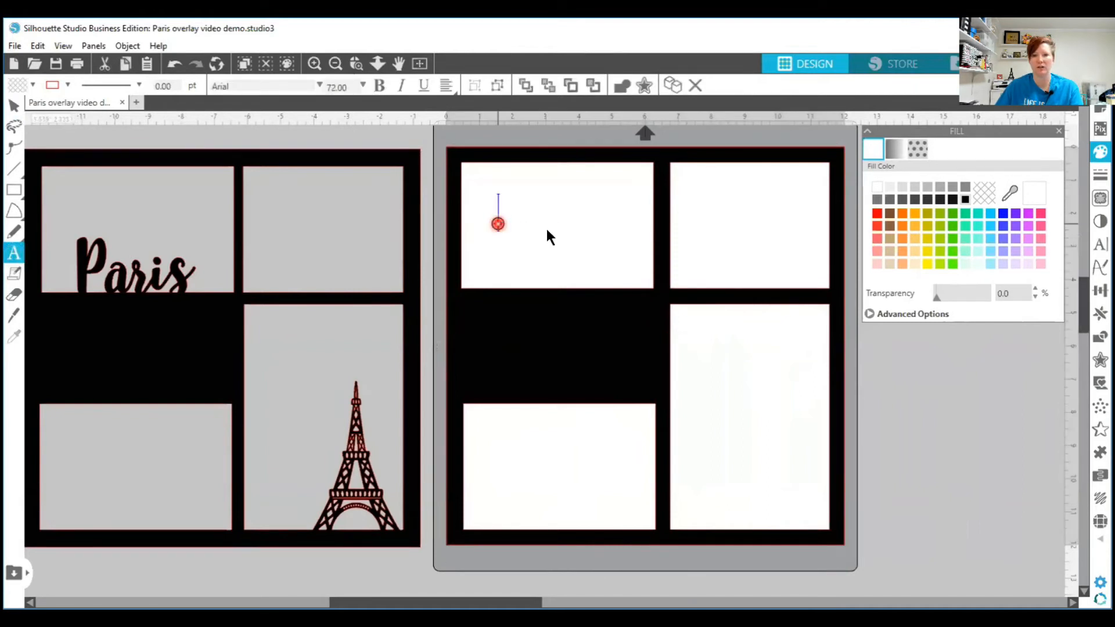
{"action": "type", "text": "Paris"}
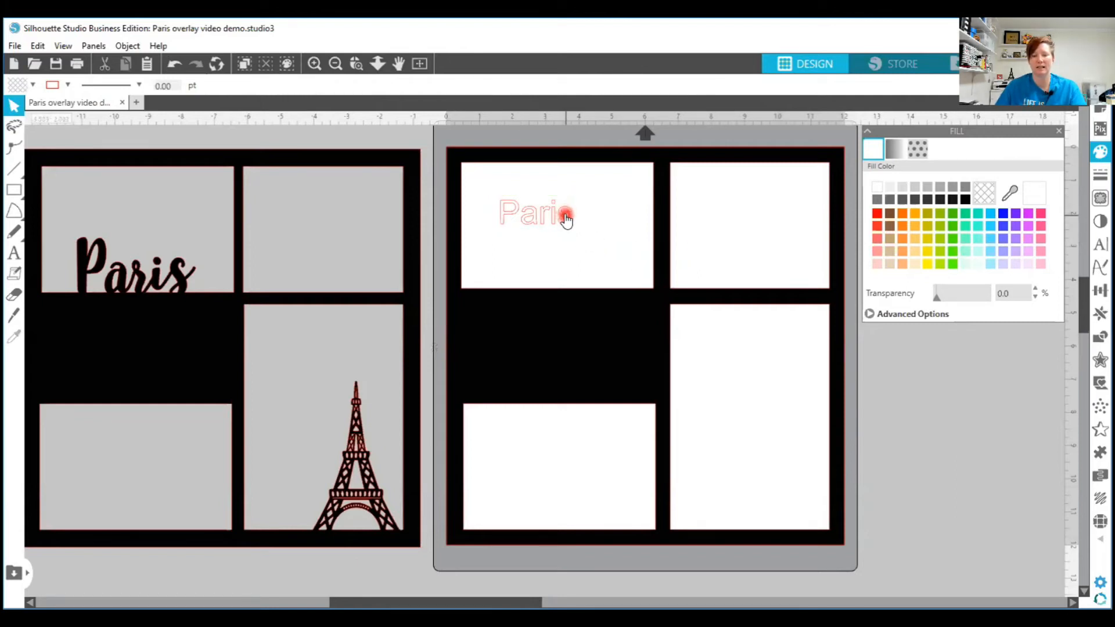
{"action": "left_click", "coordinate": [537, 213]}
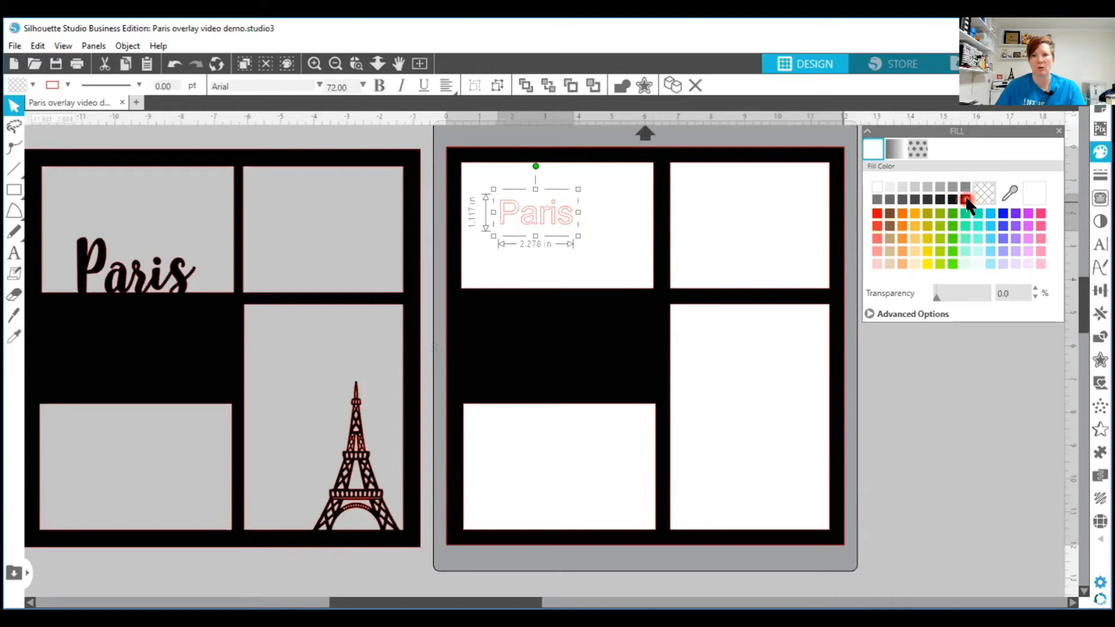
{"action": "left_click", "coordinate": [966, 200]}
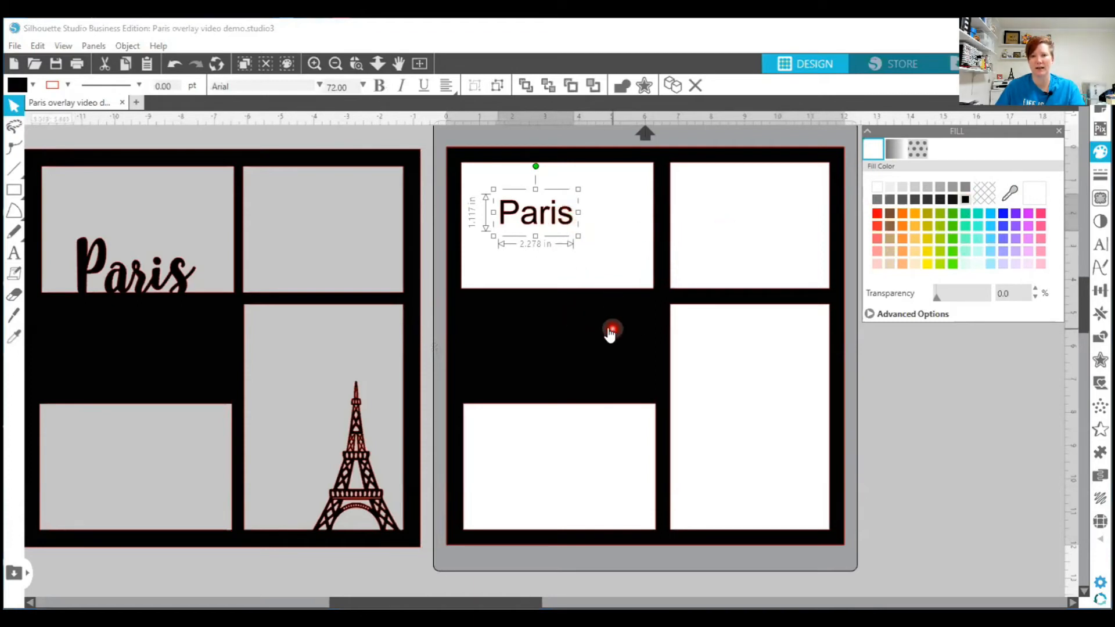
{"action": "mouse_move", "coordinate": [587, 334]}
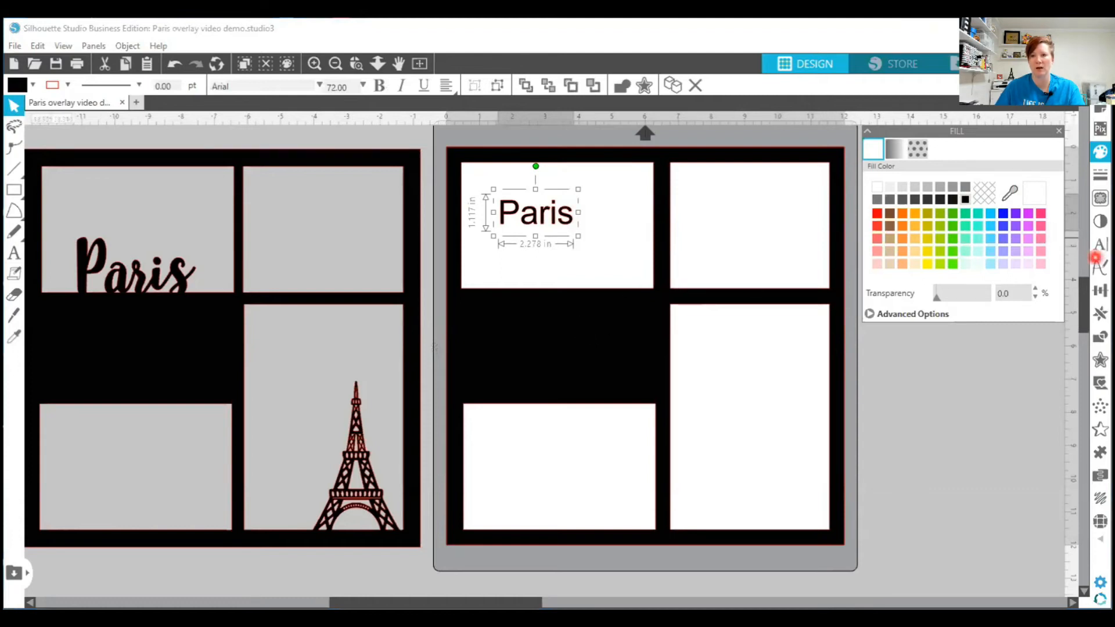
{"action": "mouse_move", "coordinate": [1096, 245]}
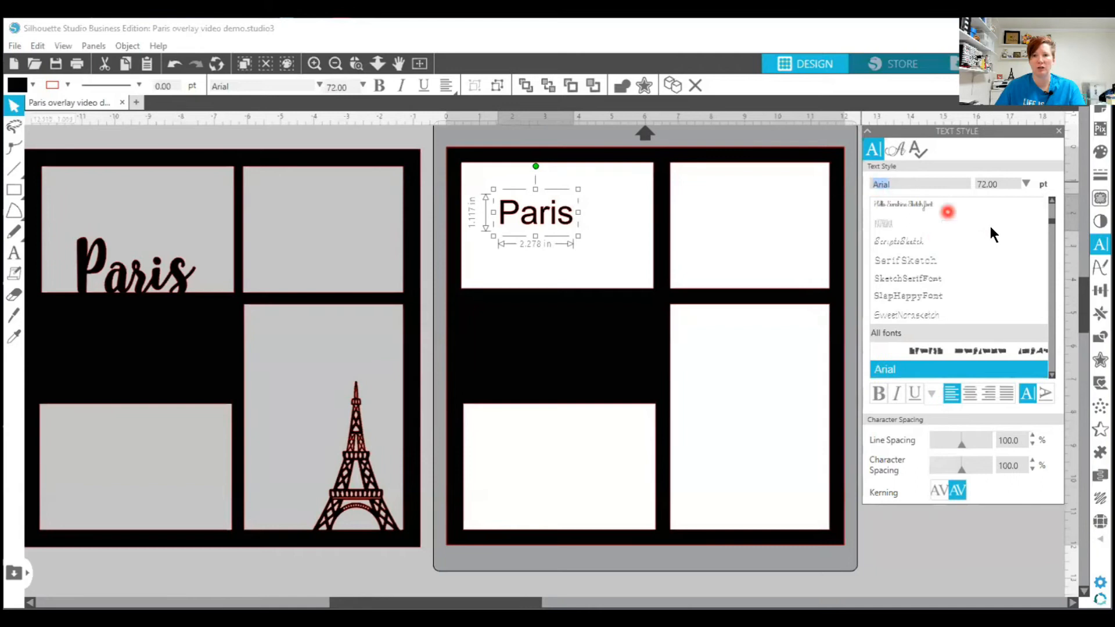
- Set Paris to LW Kaylee Script at 157.08 pt with 80% character spacing
{"action": "left_click", "coordinate": [956, 224]}
{"action": "type", "text": "lw kaylee Script"}
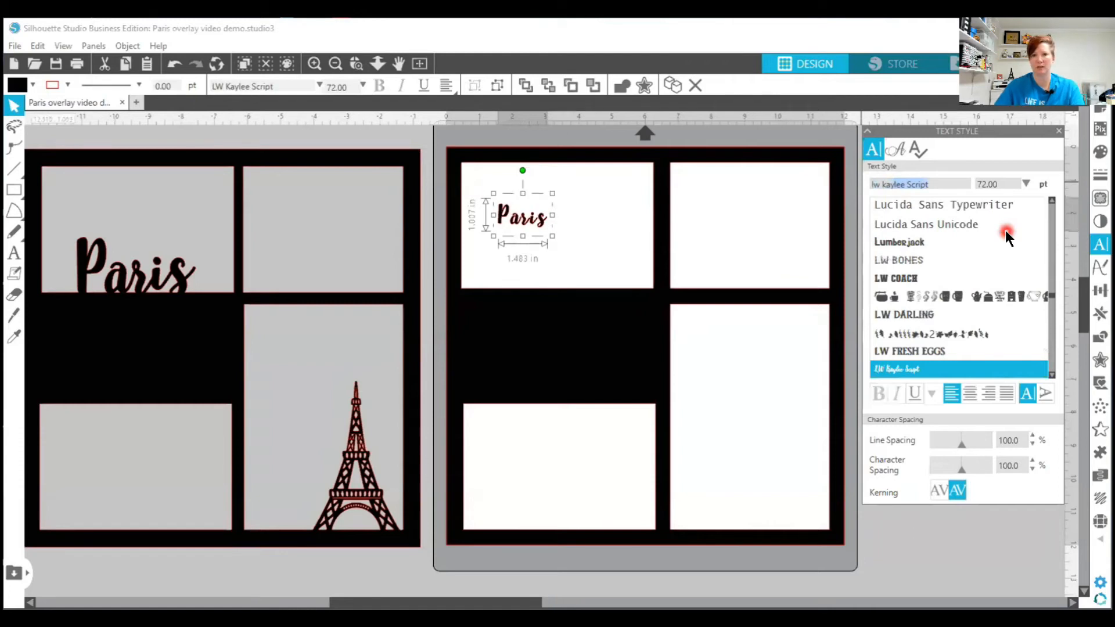
{"action": "mouse_move", "coordinate": [544, 224]}
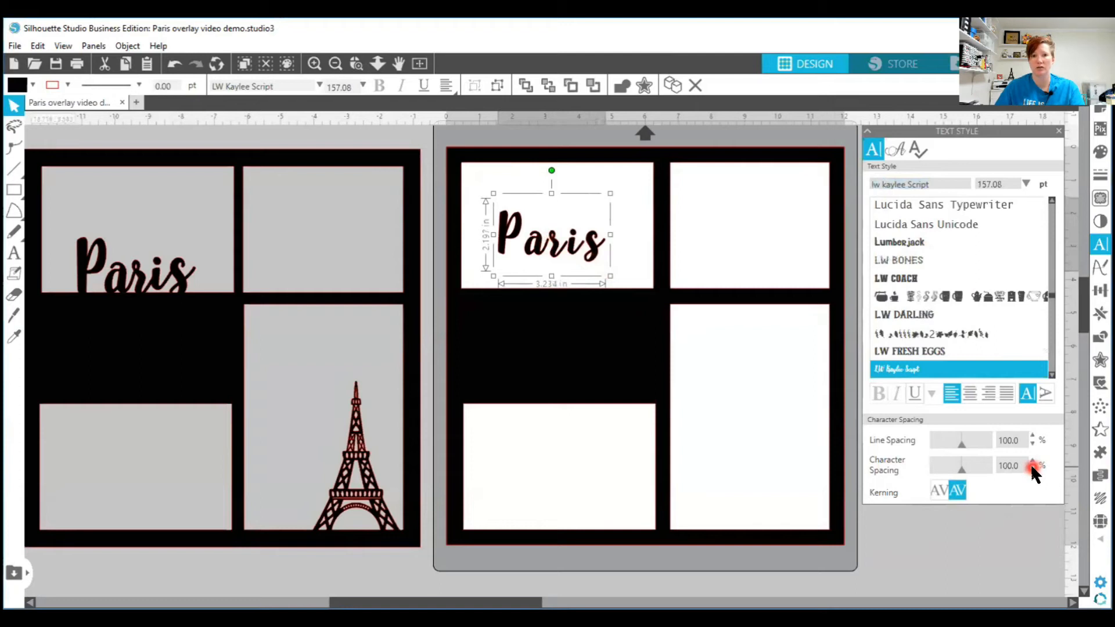
{"action": "left_click", "coordinate": [1032, 468]}
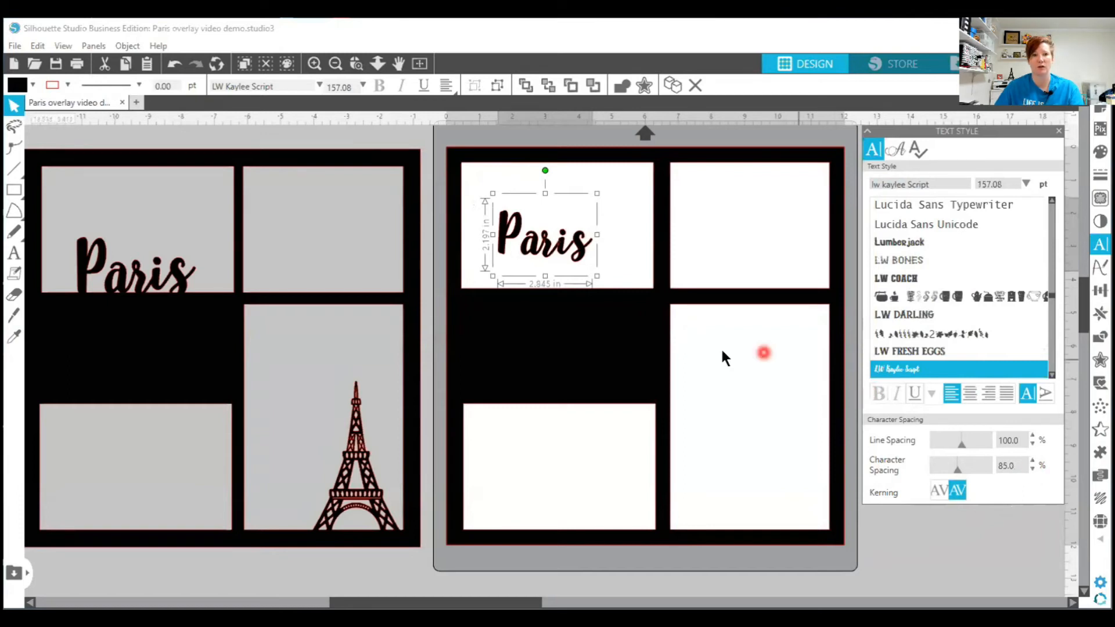
{"action": "mouse_move", "coordinate": [355, 64]}
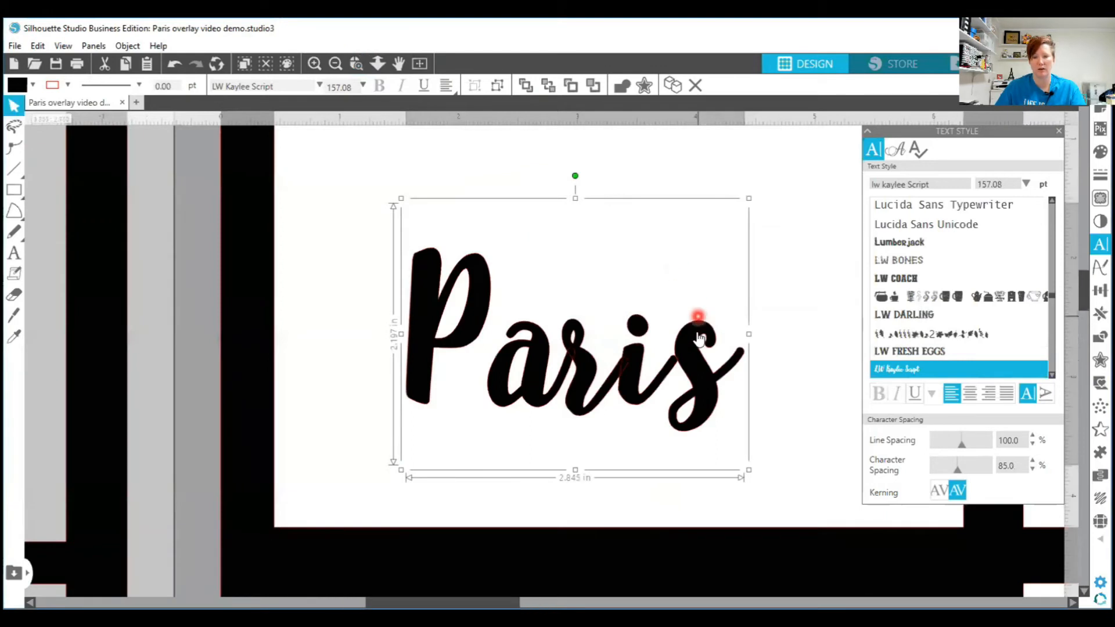
{"action": "mouse_move", "coordinate": [676, 363]}
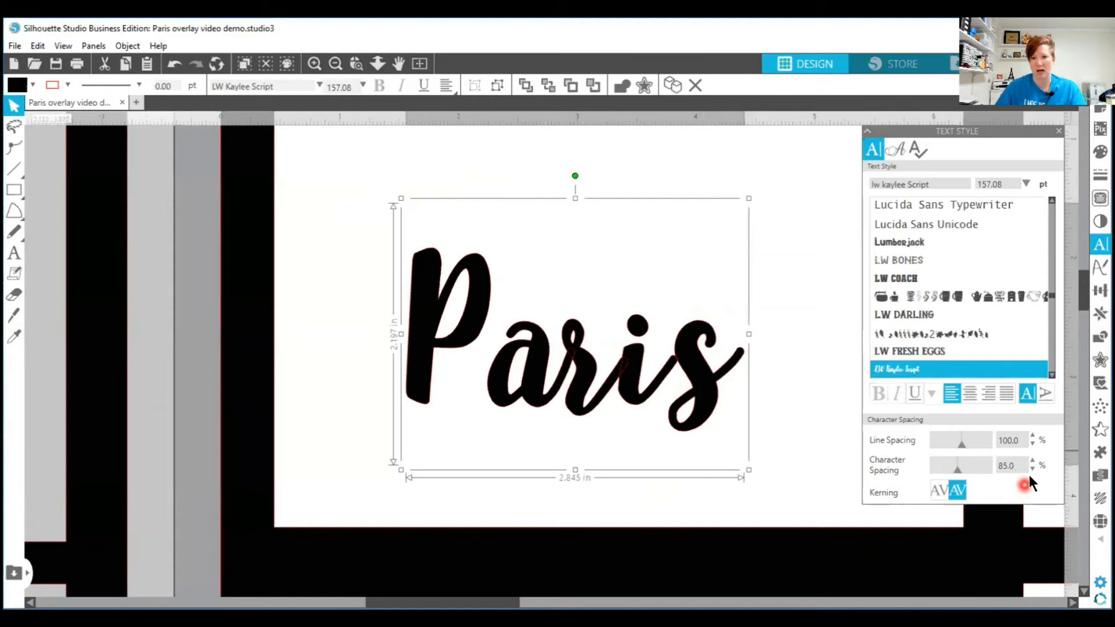
{"action": "left_click", "coordinate": [1032, 468]}
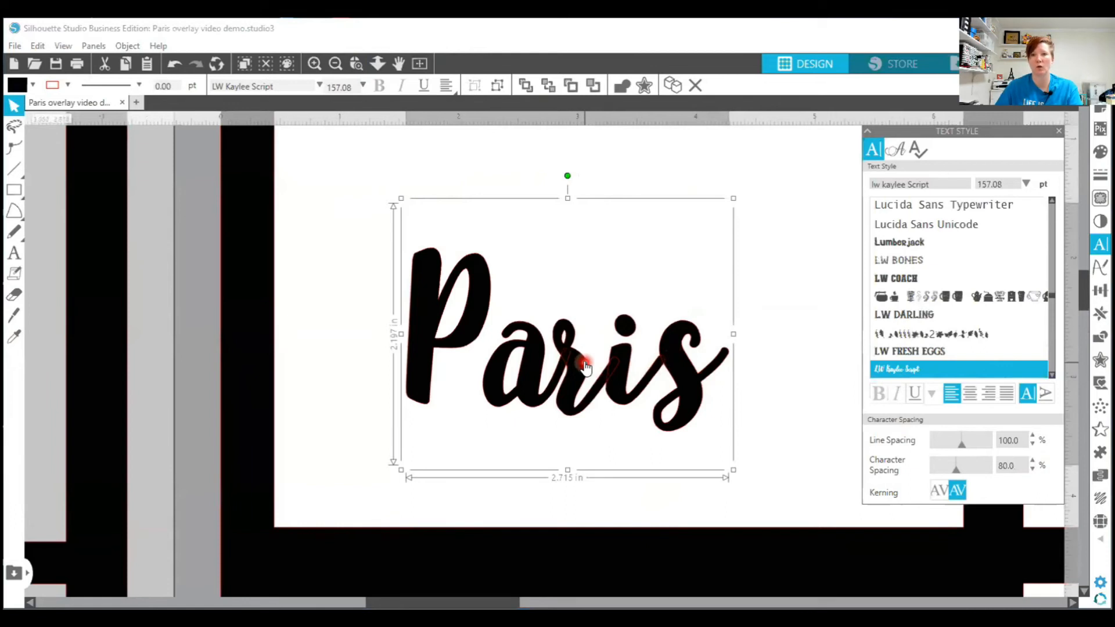
{"action": "mouse_move", "coordinate": [629, 383]}
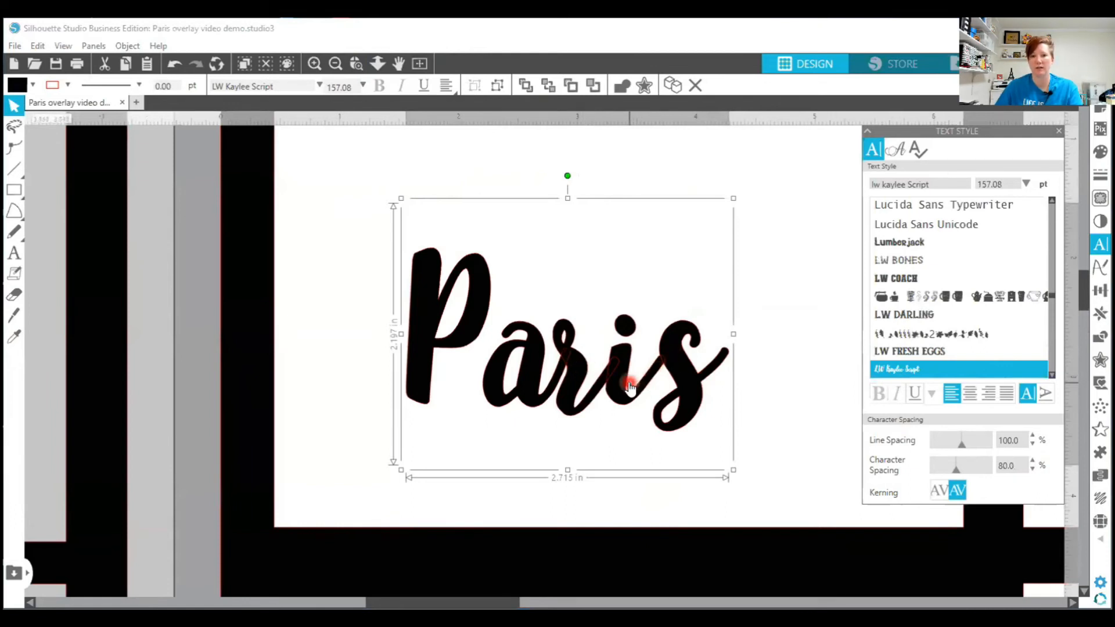
{"action": "mouse_move", "coordinate": [507, 238]}
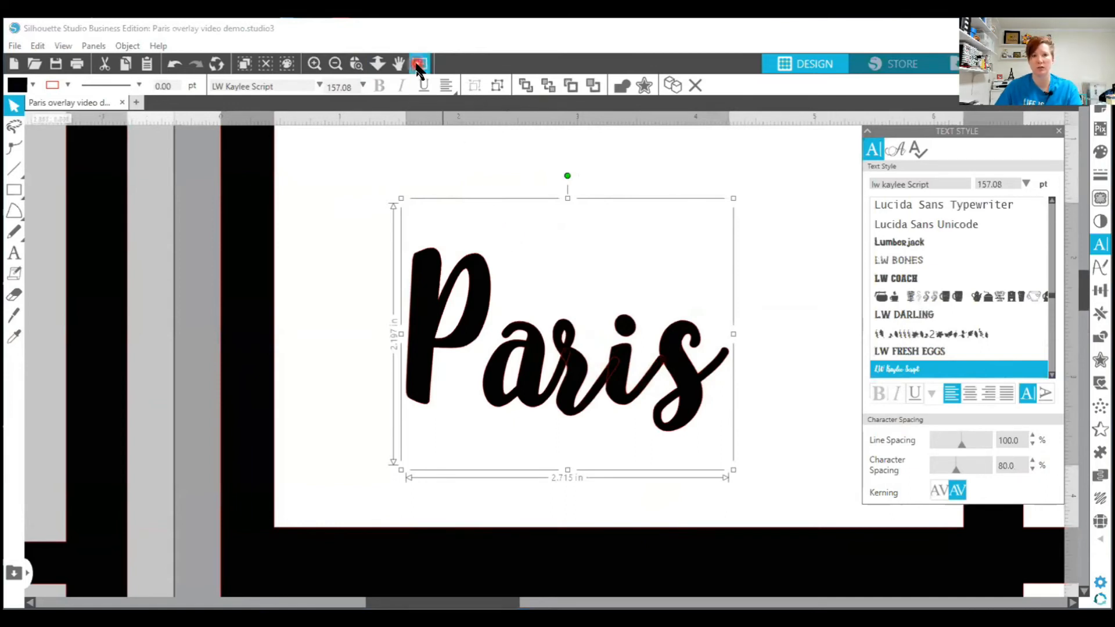
{"action": "mouse_move", "coordinate": [419, 64]}
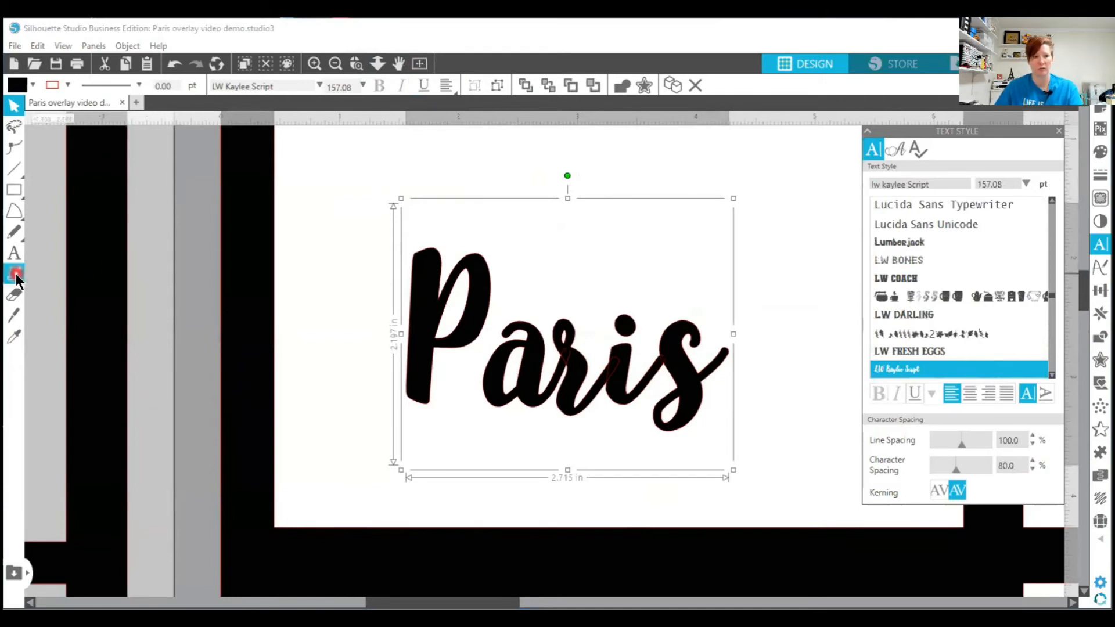
{"action": "mouse_move", "coordinate": [16, 278]}
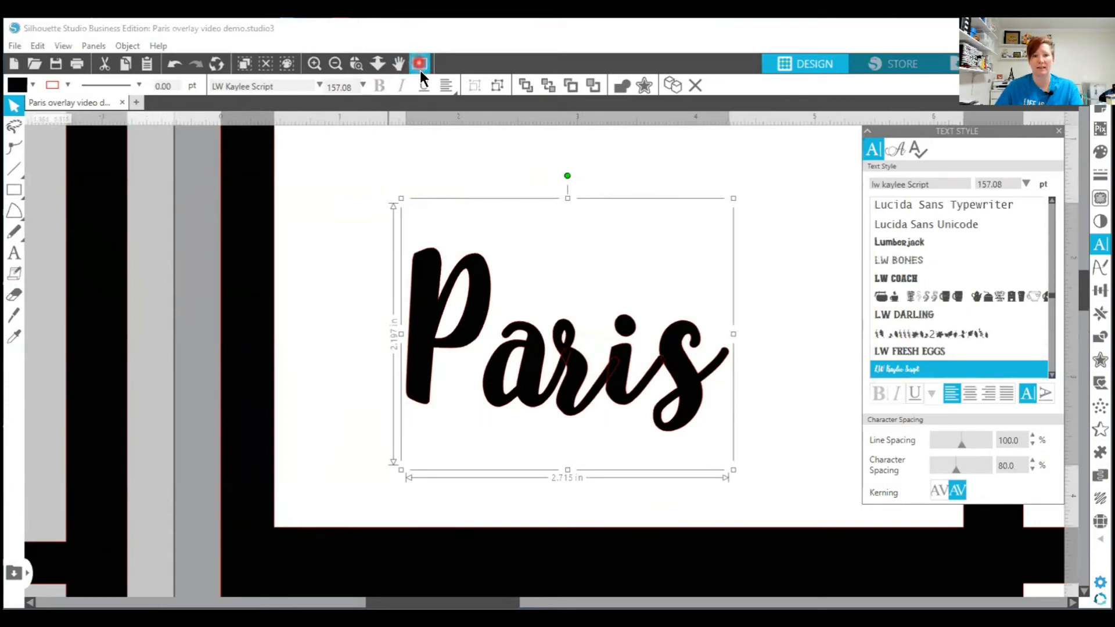
- Zoom to fit and type a 'LW Kaylee Script' font note right of the page
{"action": "left_click", "coordinate": [419, 63]}
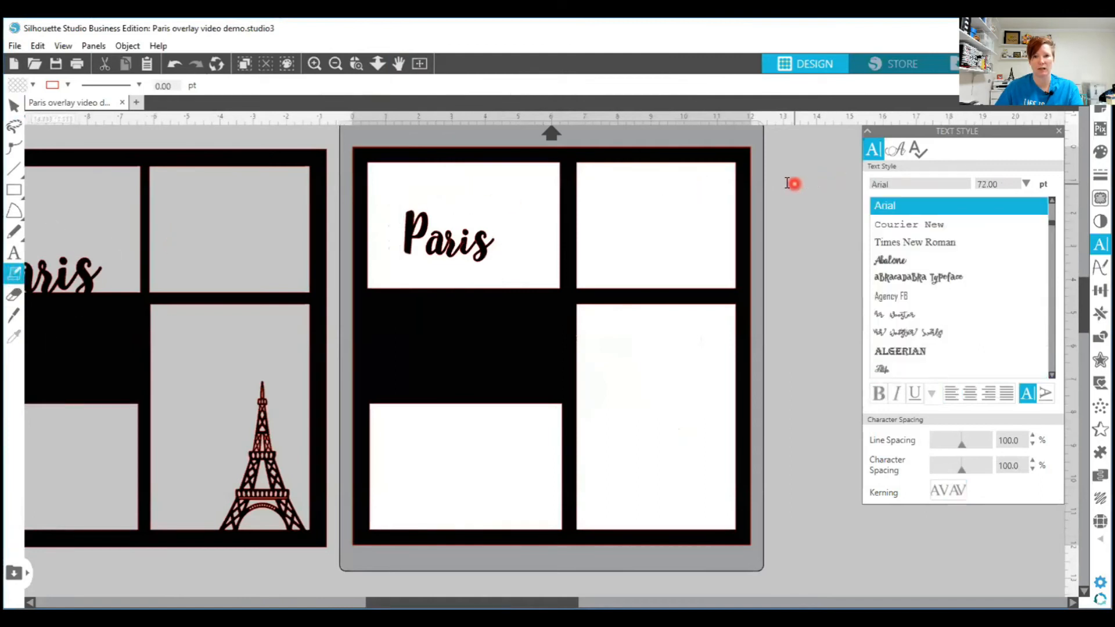
{"action": "left_click", "coordinate": [815, 215]}
{"action": "type", "text": "LW"}
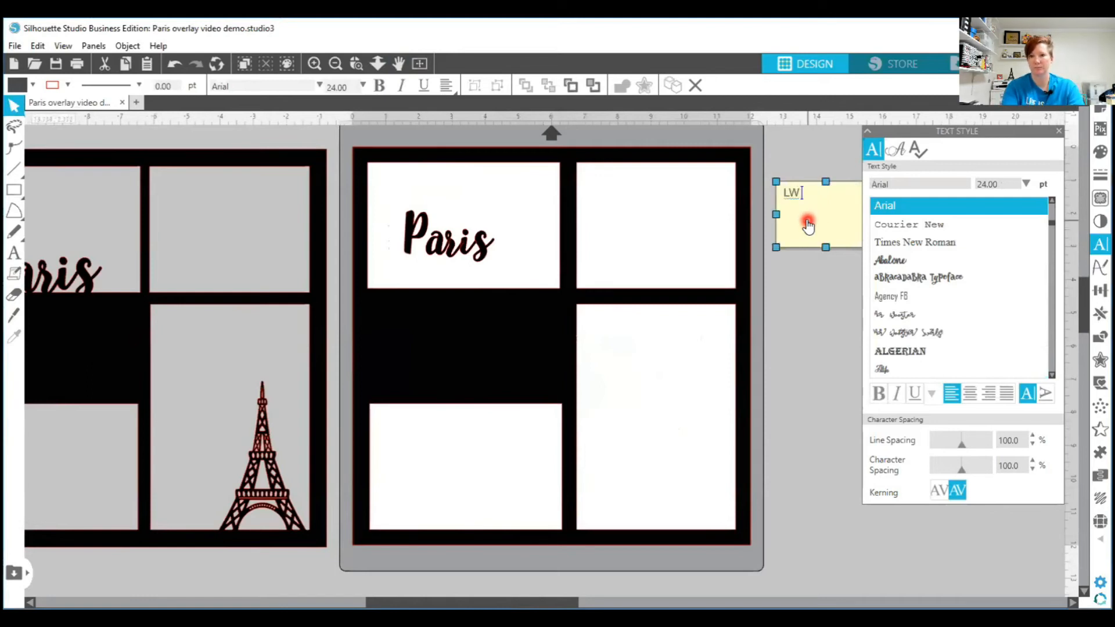
{"action": "type", "text": "Kaylee Scrip"}
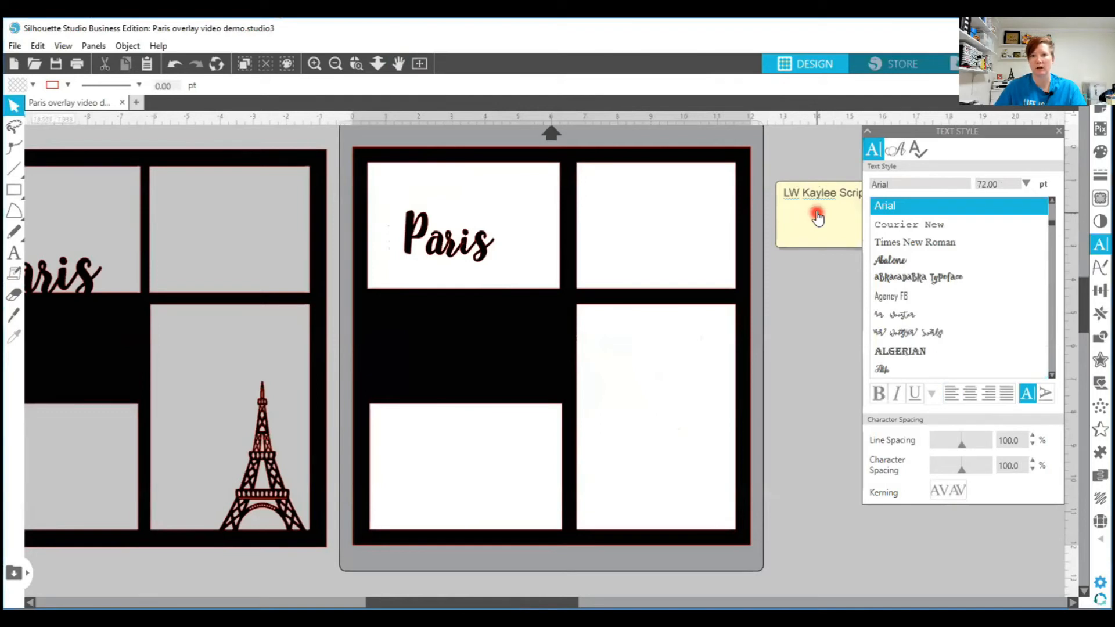
{"action": "mouse_move", "coordinate": [481, 249]}
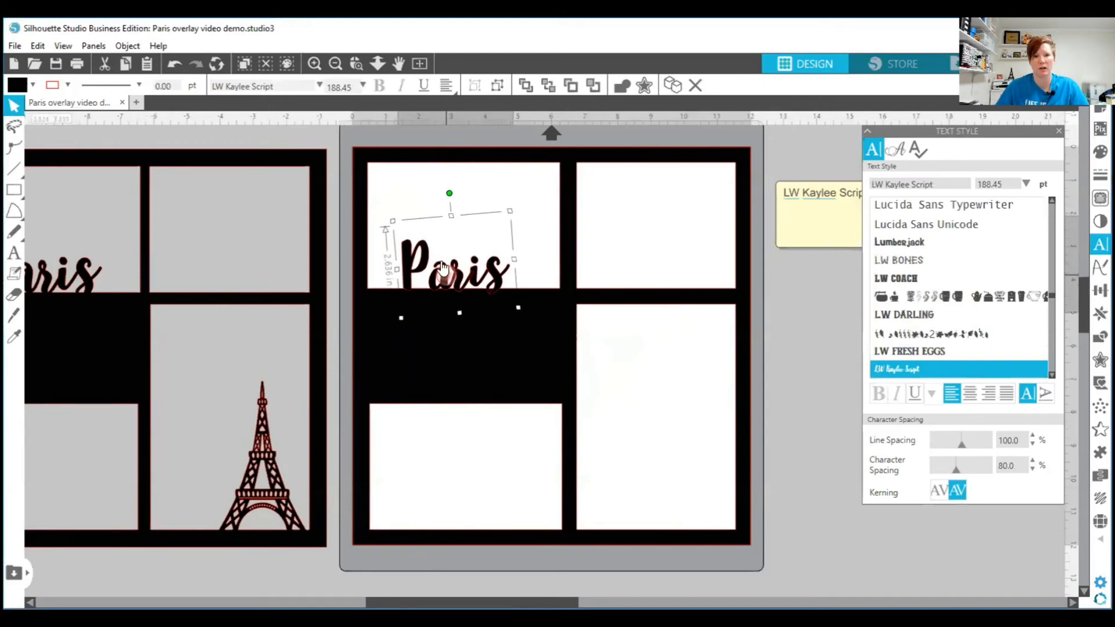
- Enlarge Paris to about 188 pt, tilt it, and set it on the top-left opening's bottom edge
{"action": "left_click", "coordinate": [354, 63]}
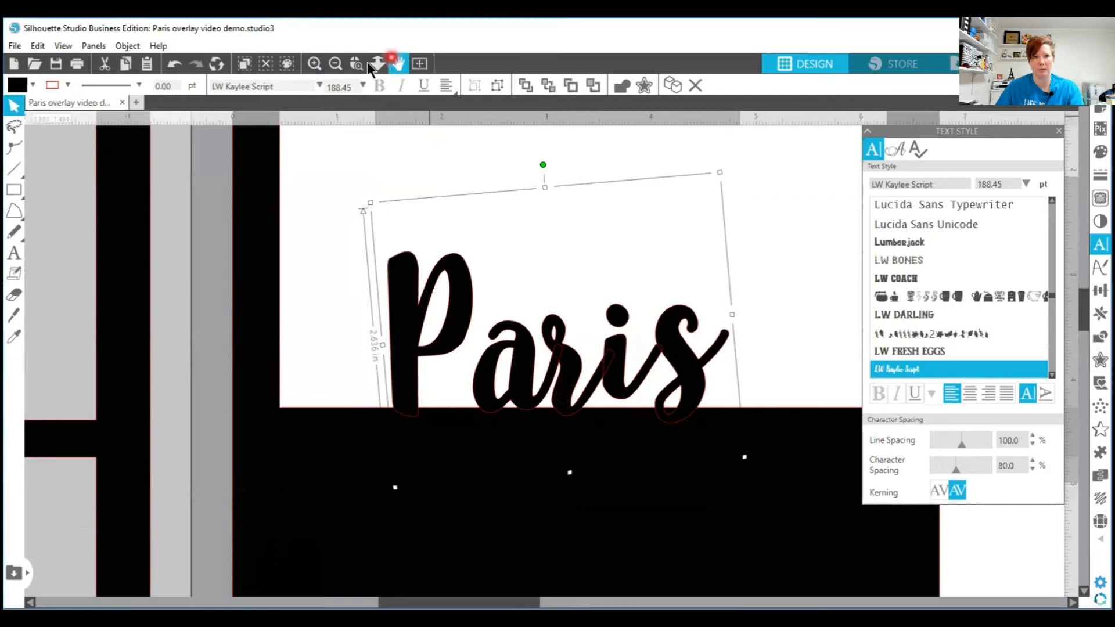
{"action": "left_click", "coordinate": [335, 64]}
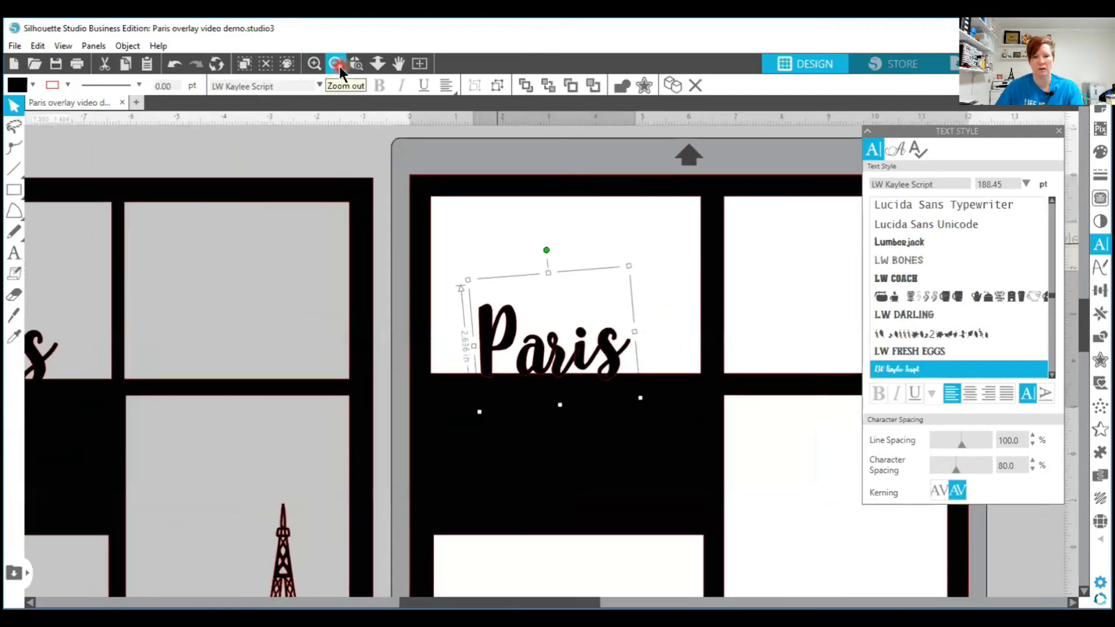
{"action": "left_click", "coordinate": [335, 63]}
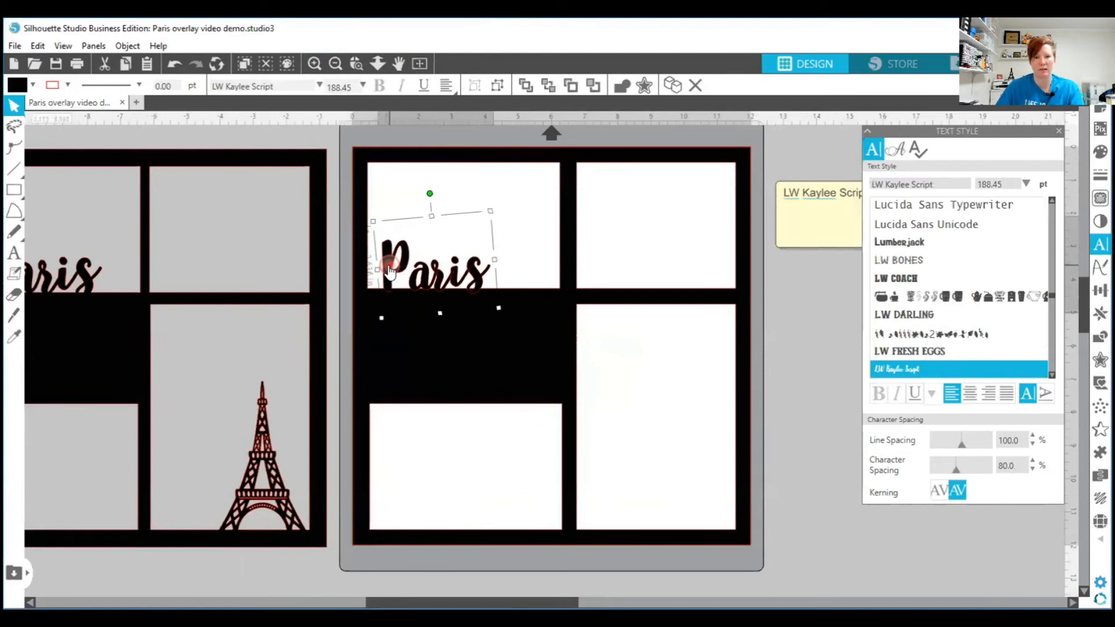
{"action": "left_click", "coordinate": [485, 334]}
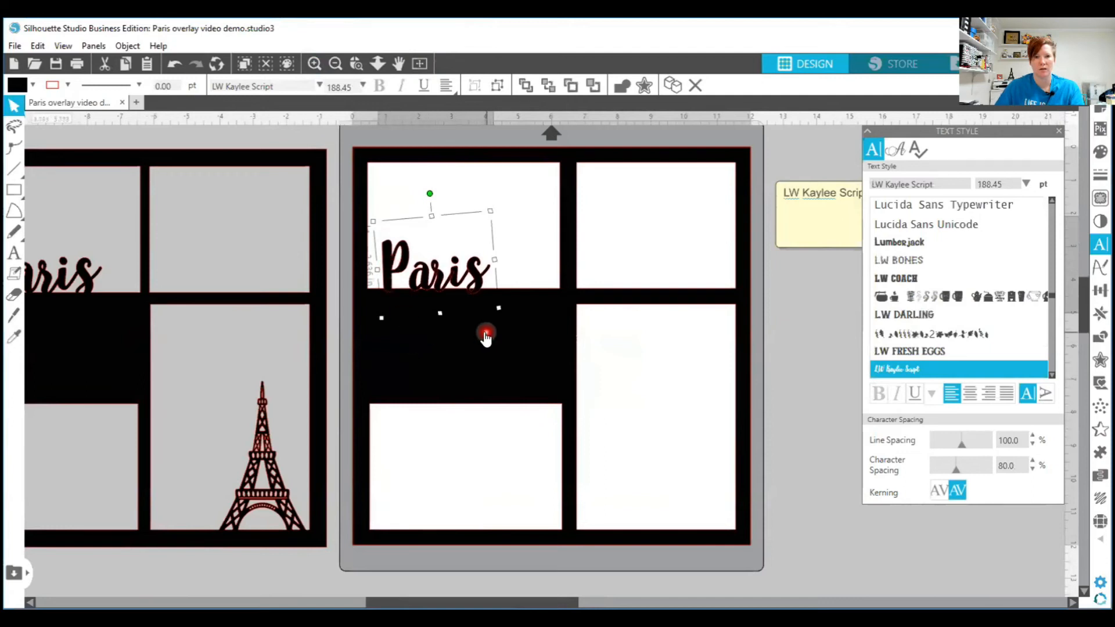
{"action": "mouse_move", "coordinate": [772, 315]}
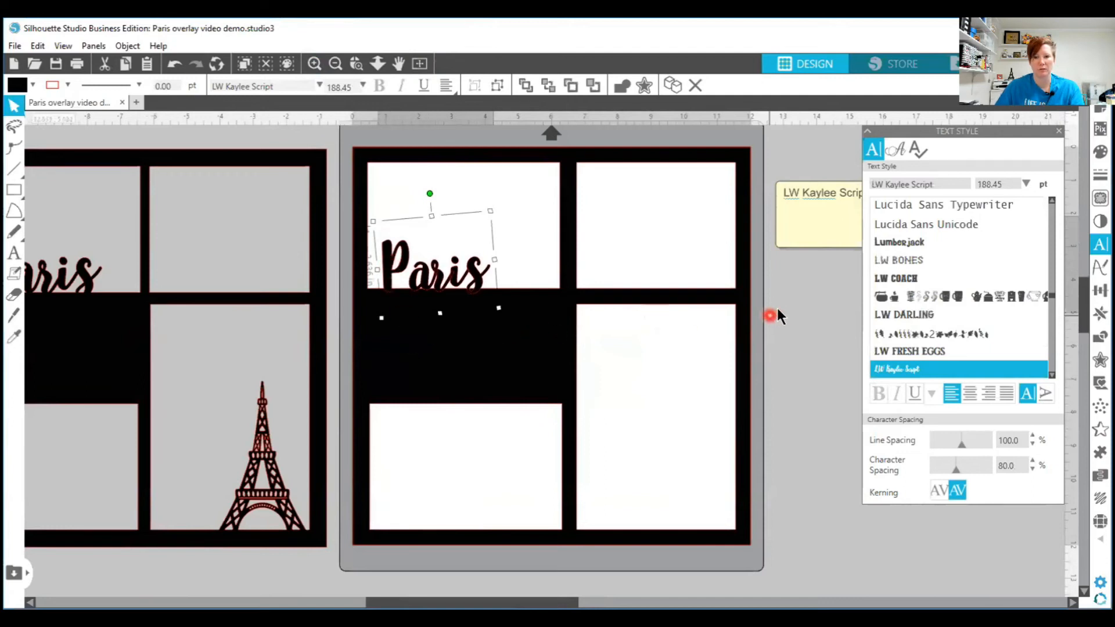
{"action": "mouse_move", "coordinate": [956, 111]}
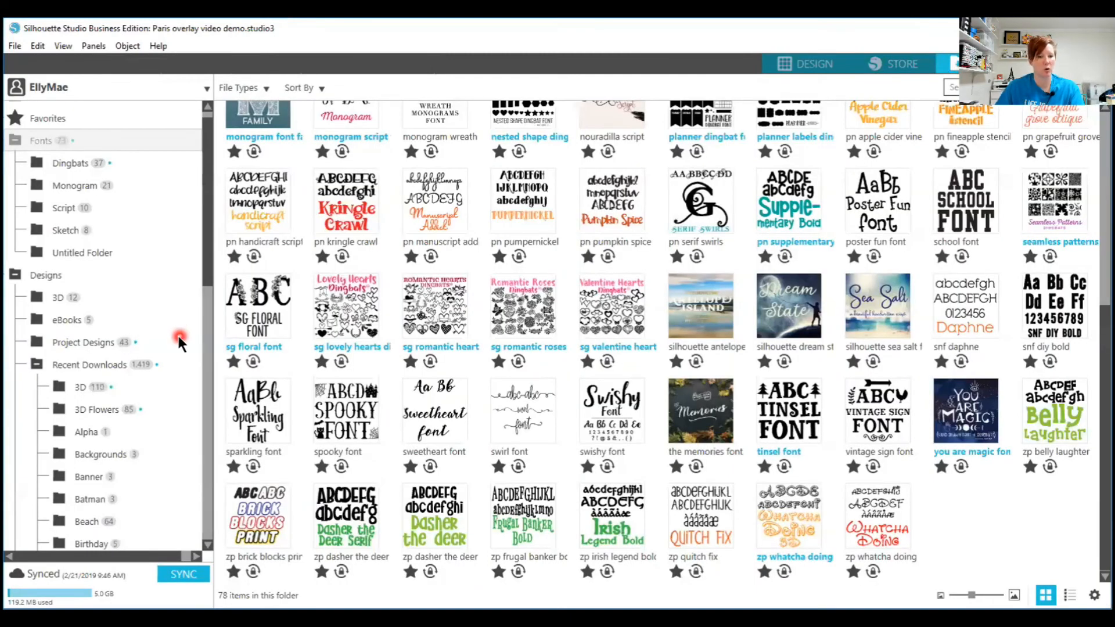
{"action": "mouse_move", "coordinate": [735, 54]}
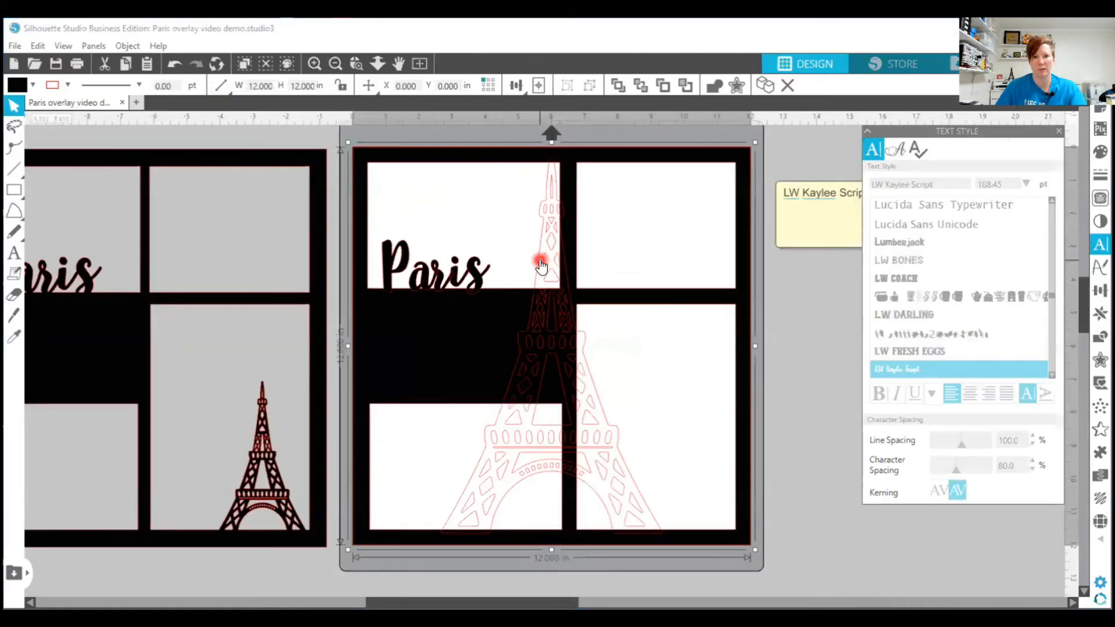
- Scale the Eiffel Tower to about 2.7 x 4.6 in inside the bottom-right opening
{"action": "left_click", "coordinate": [540, 273]}
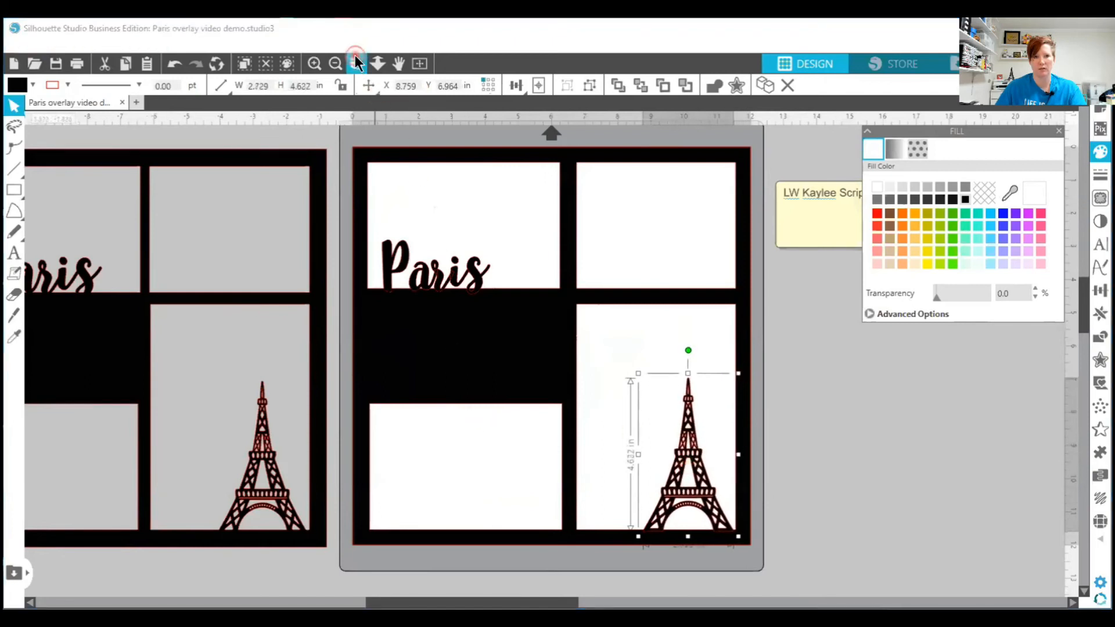
{"action": "left_click", "coordinate": [354, 63]}
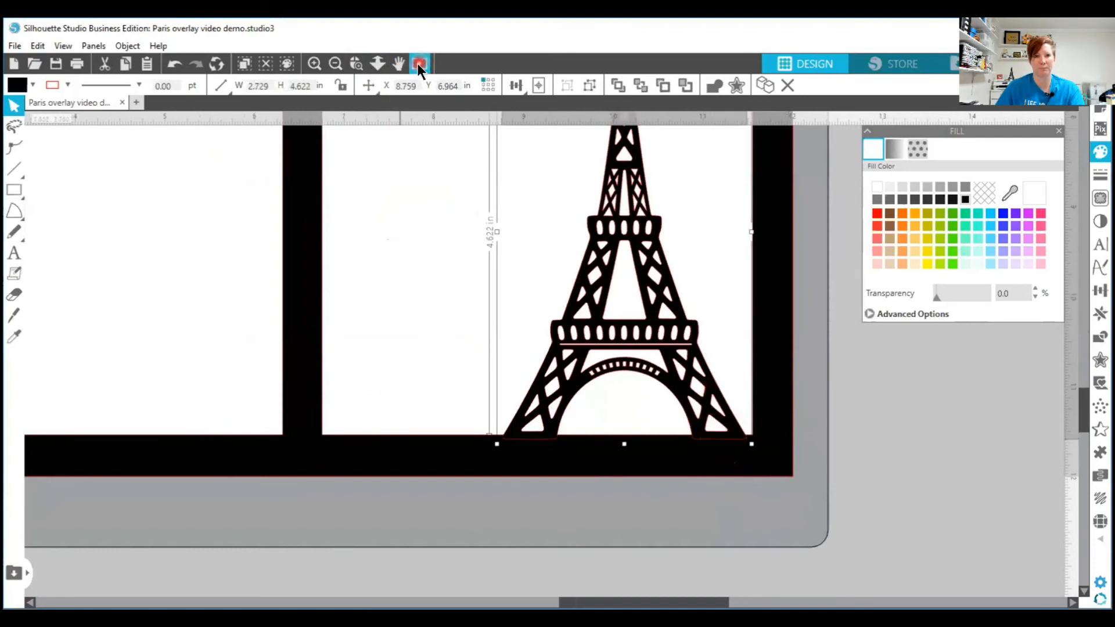
{"action": "left_click", "coordinate": [419, 64]}
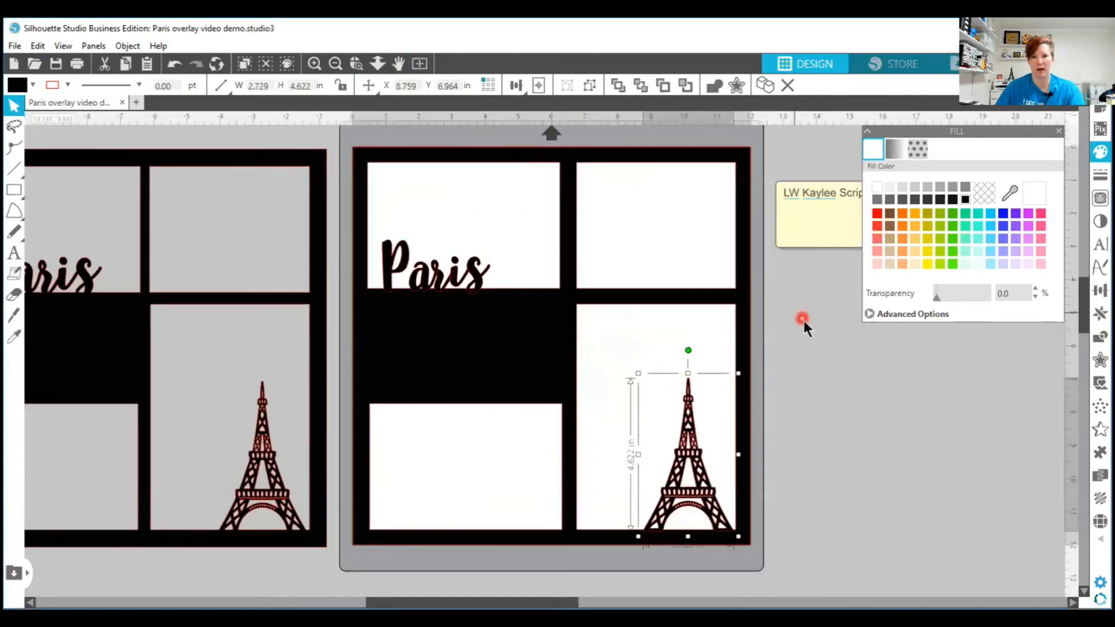
{"action": "mouse_move", "coordinate": [566, 310]}
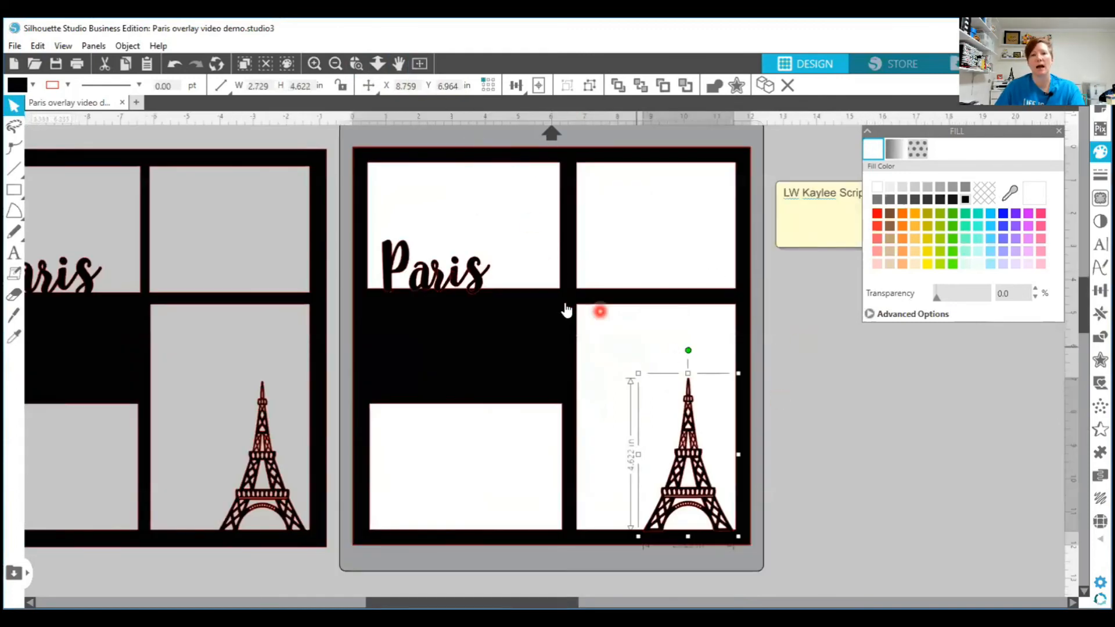
{"action": "mouse_move", "coordinate": [473, 289]}
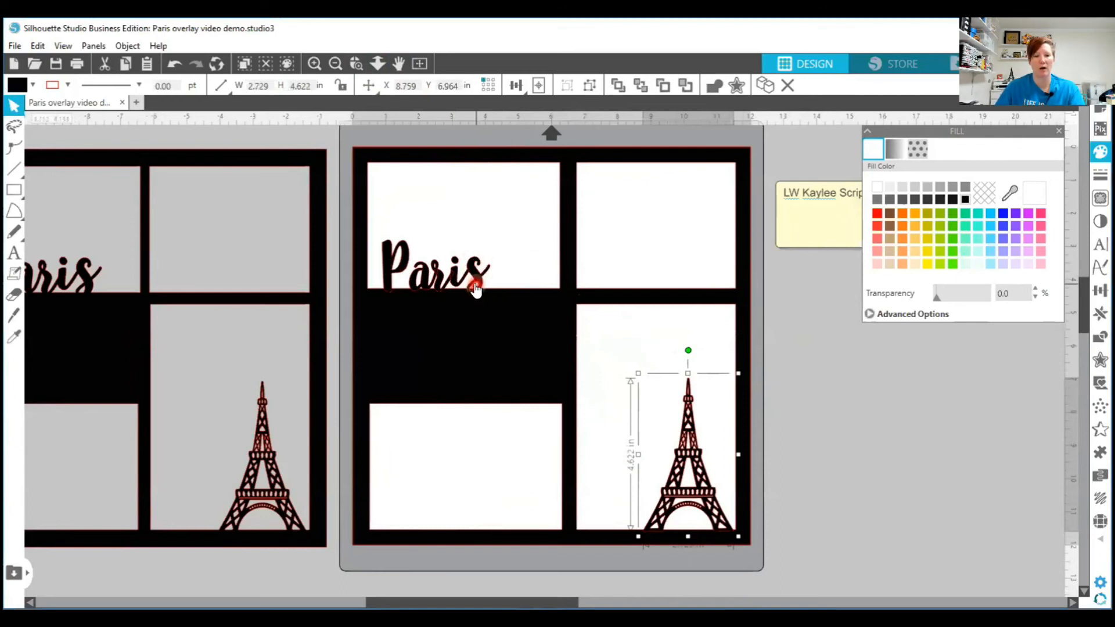
- Select the overlay, Paris text and tower together and weld them
{"action": "left_click", "coordinate": [342, 137]}
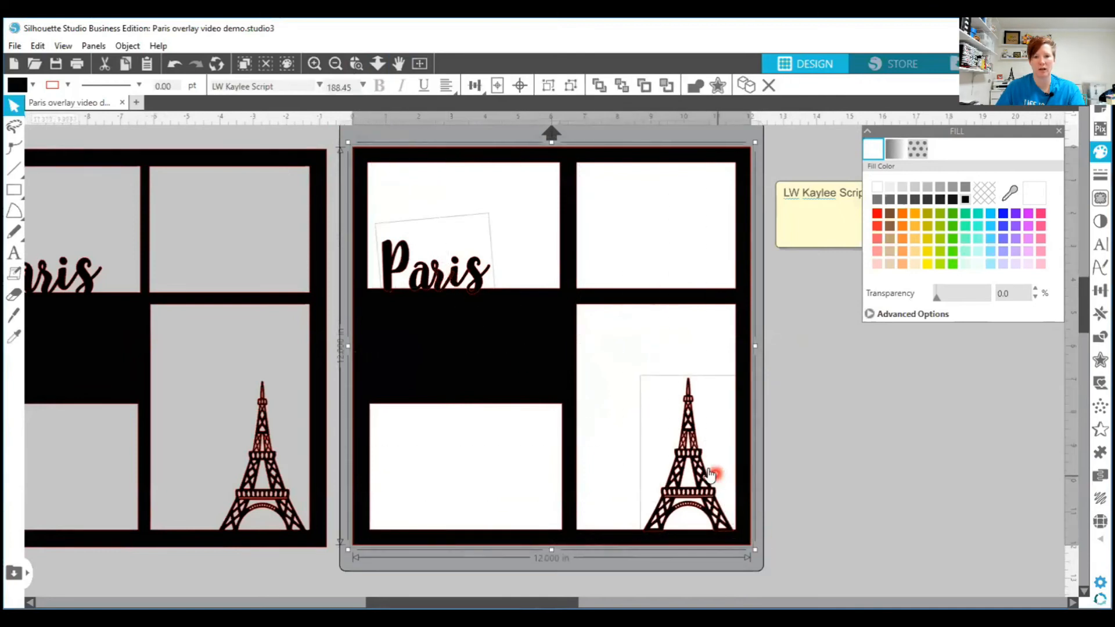
{"action": "right_click", "coordinate": [711, 472]}
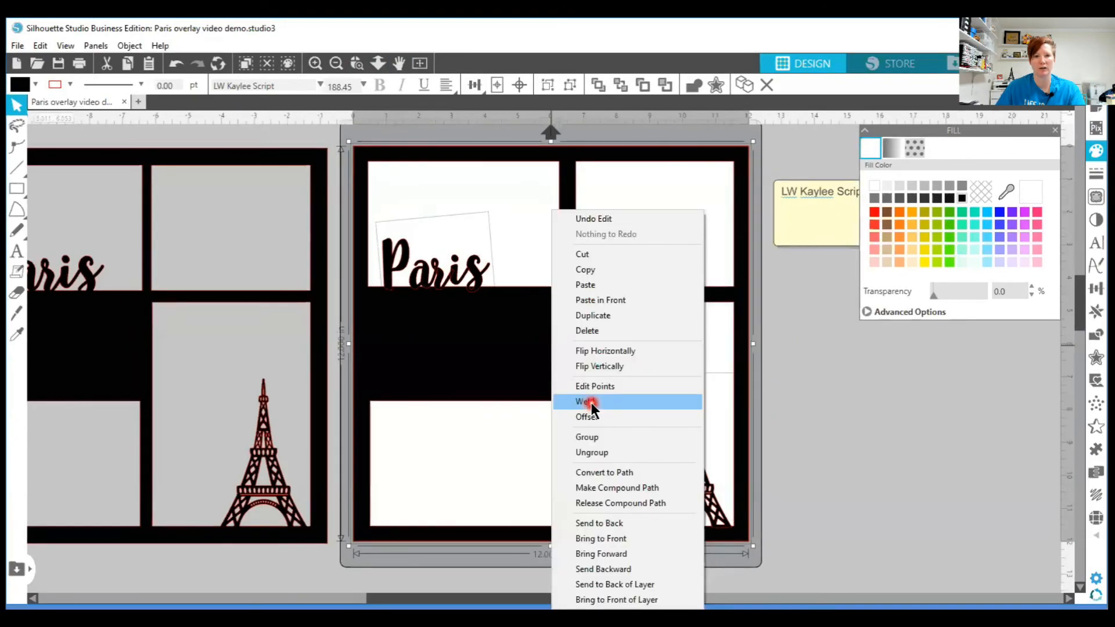
{"action": "left_click", "coordinate": [585, 402]}
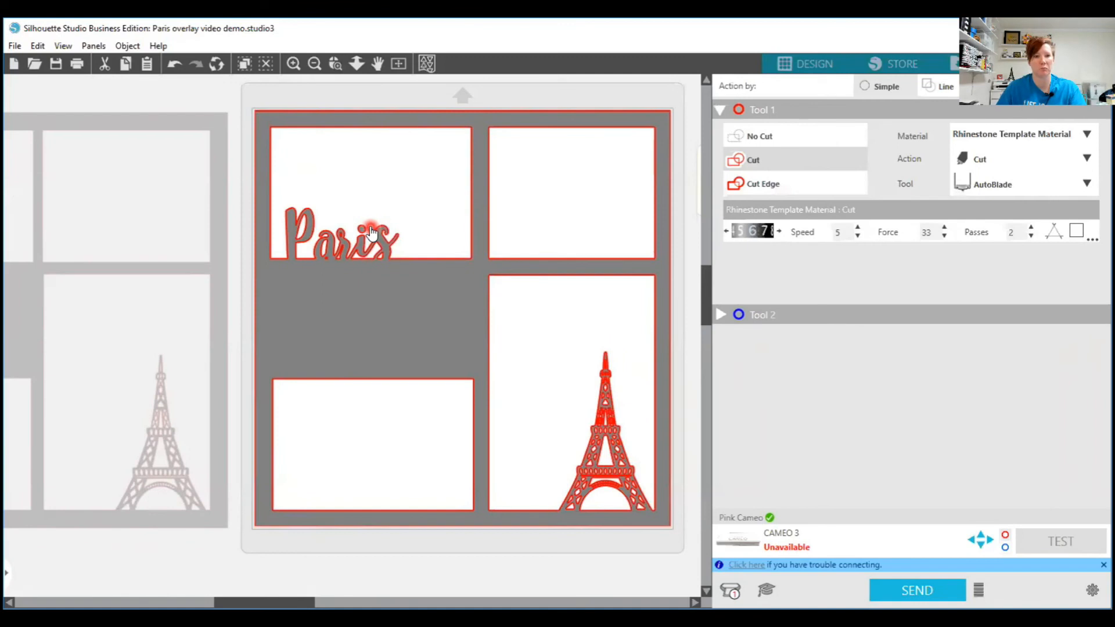
{"action": "mouse_move", "coordinate": [373, 233]}
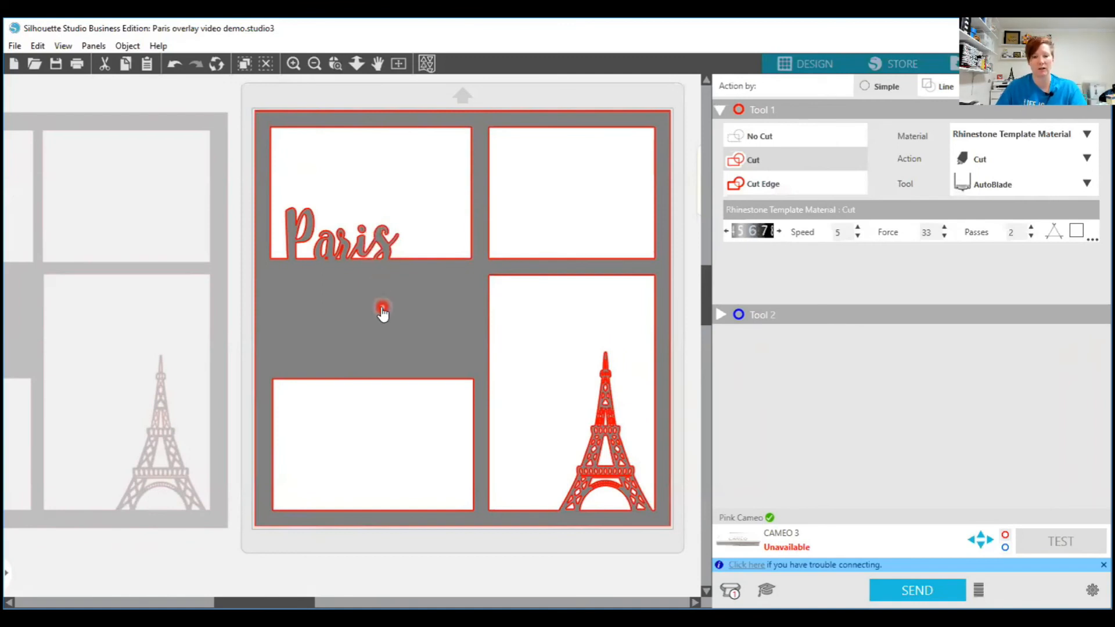
{"action": "mouse_move", "coordinate": [581, 505]}
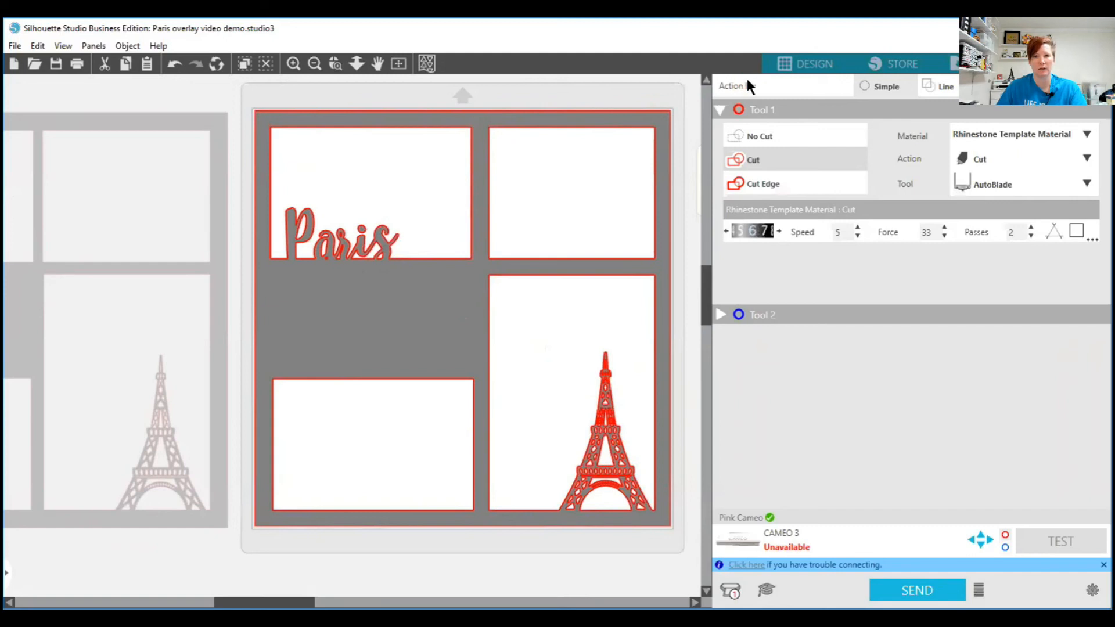
- Return from the cut-line preview to the Design workspace
{"action": "left_click", "coordinate": [814, 63]}
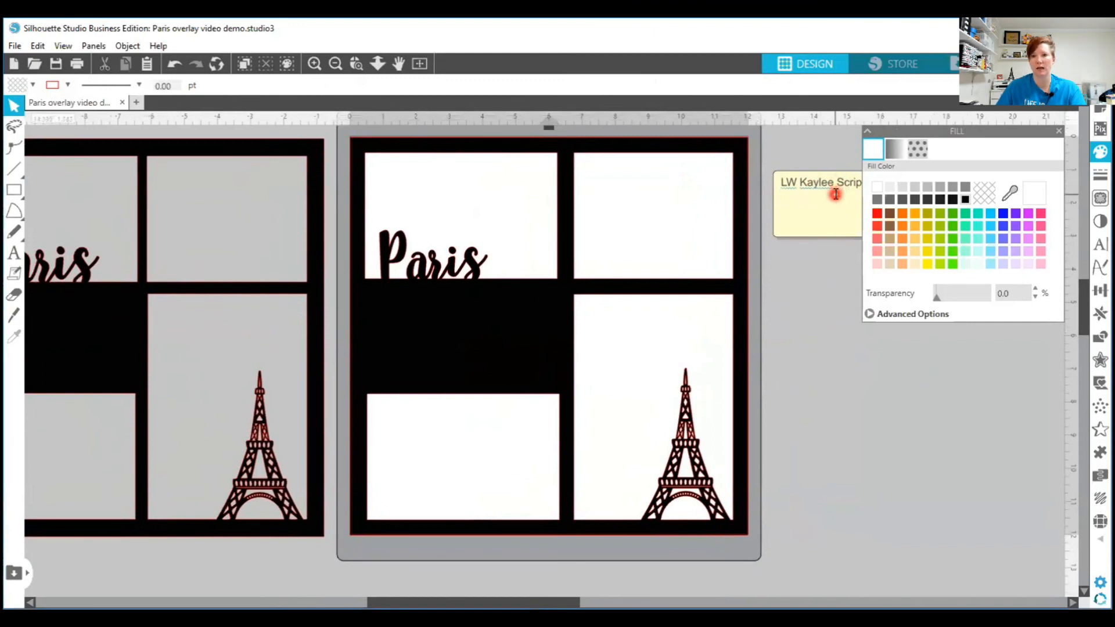
{"action": "mouse_move", "coordinate": [838, 223]}
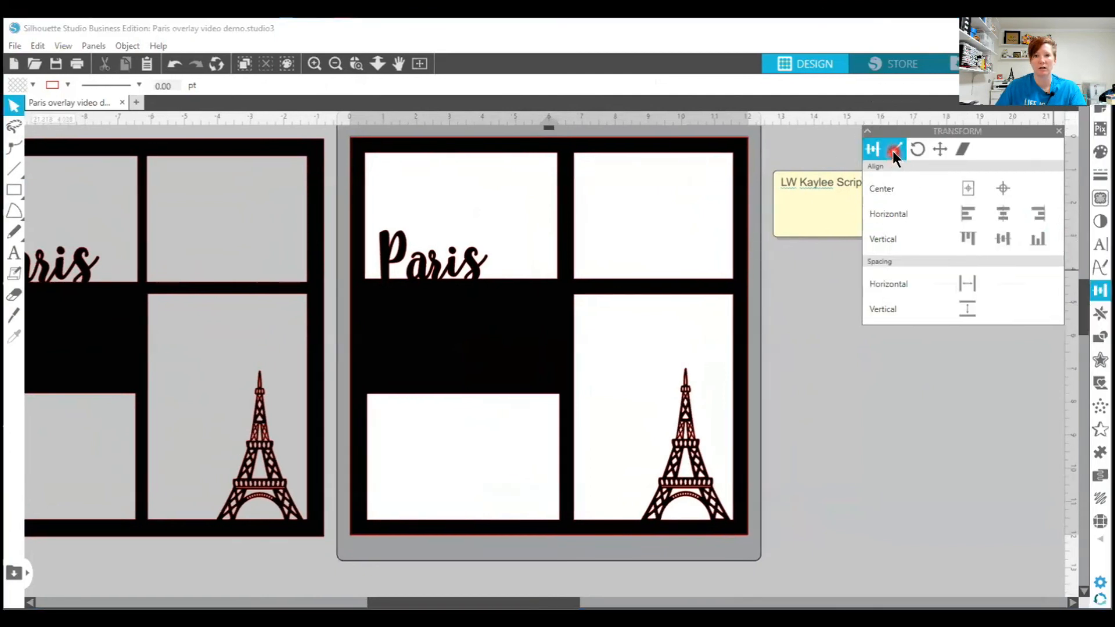
- Open the Transform panel's Align tab from the right-hand panel bar
{"action": "left_click", "coordinate": [894, 149]}
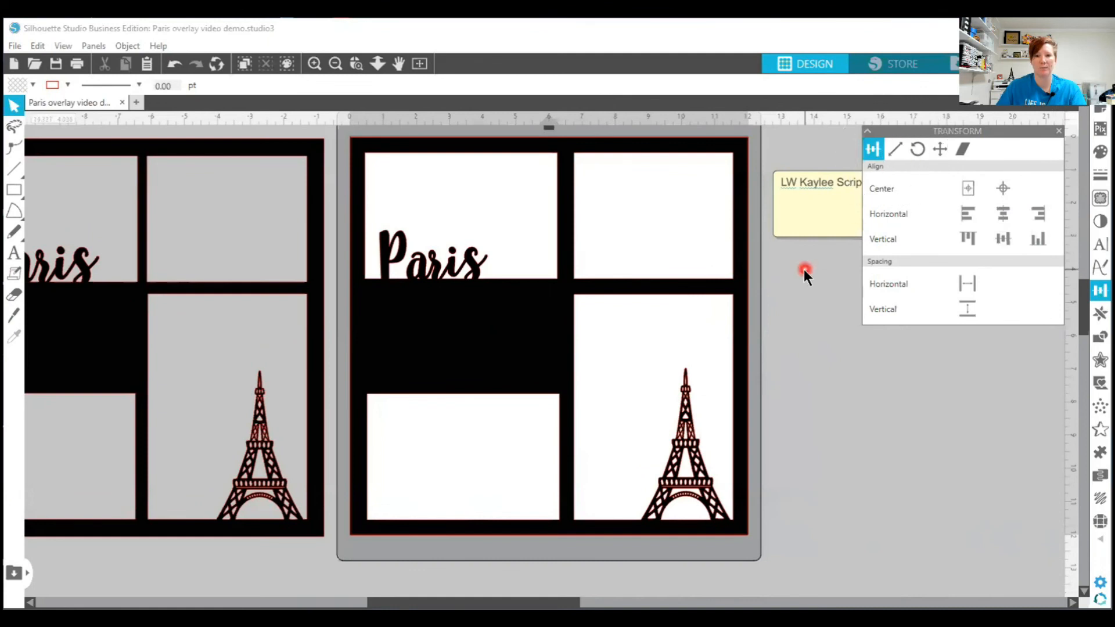
{"action": "mouse_move", "coordinate": [804, 279]}
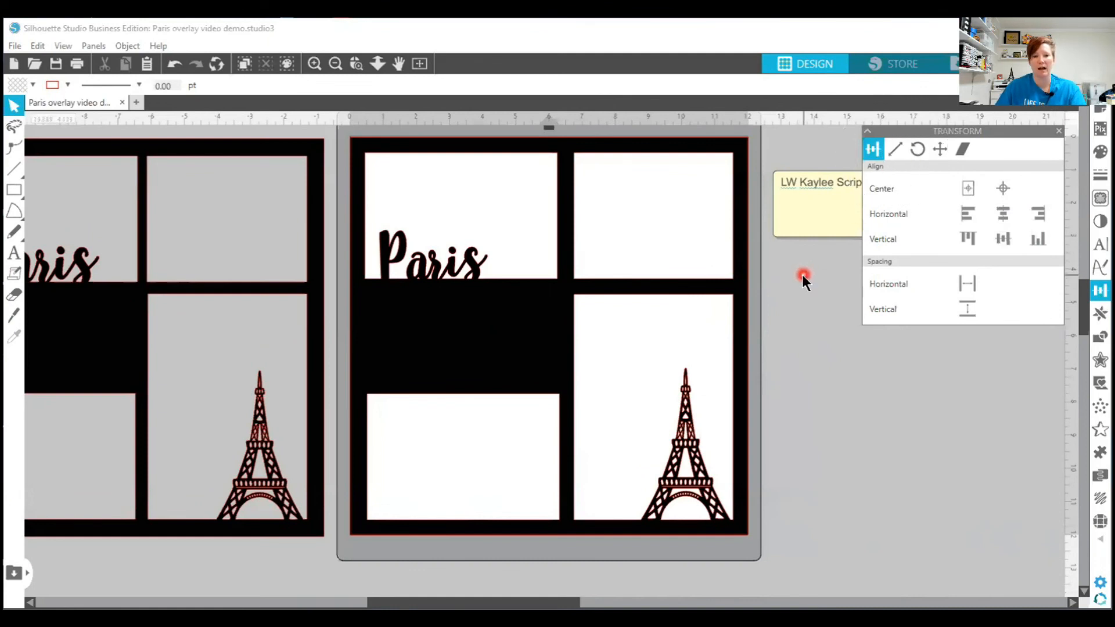
{"action": "mouse_move", "coordinate": [802, 276]}
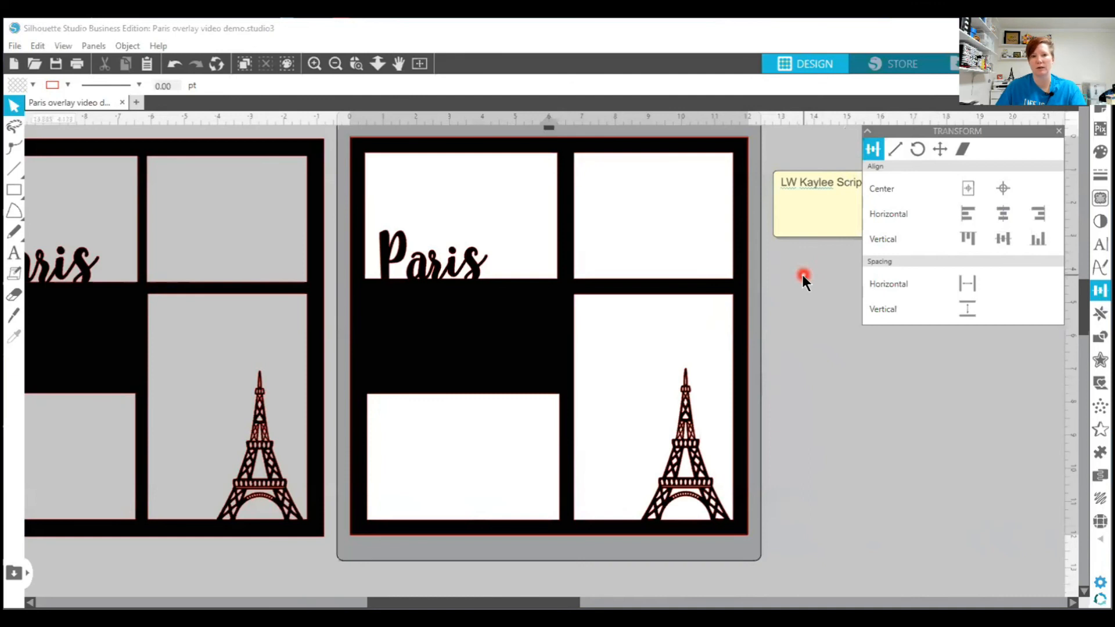